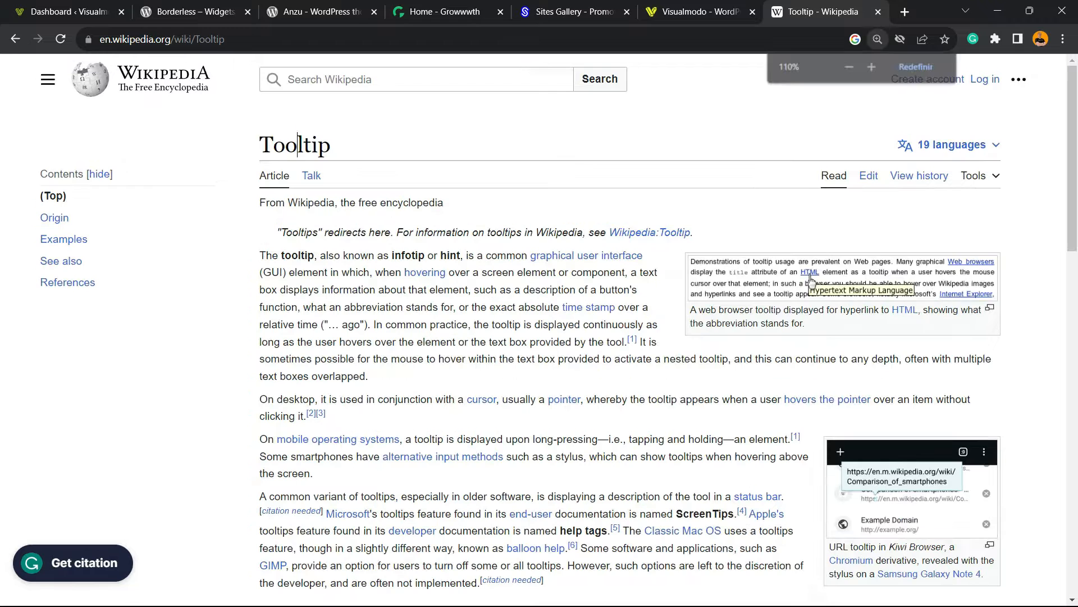
# - From the site dashboard, open the Add New Plugin page
pyautogui.click(870, 66)
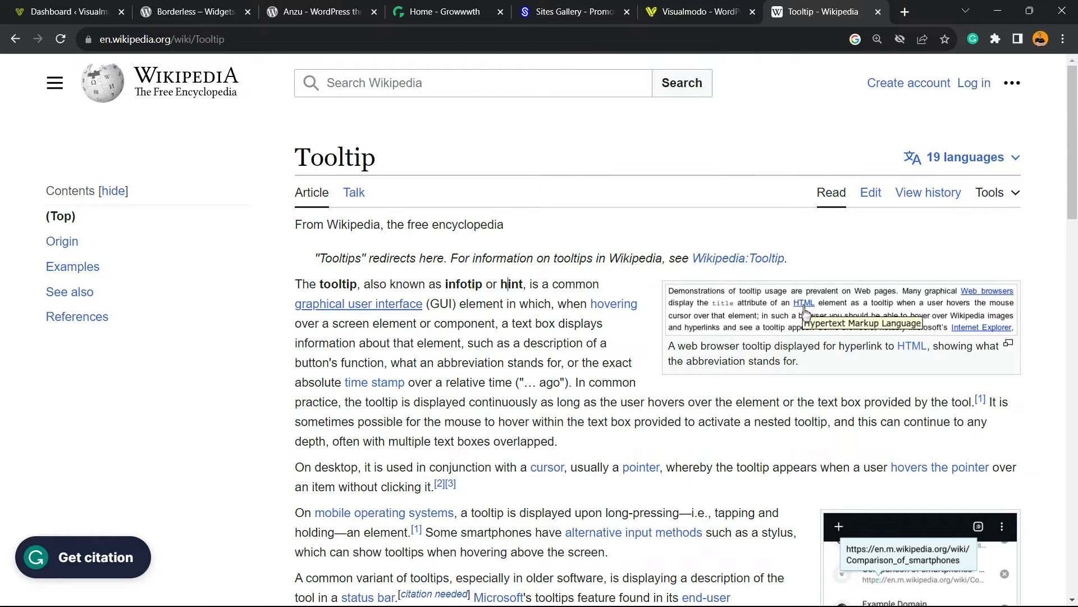
pyautogui.moveTo(359, 303)
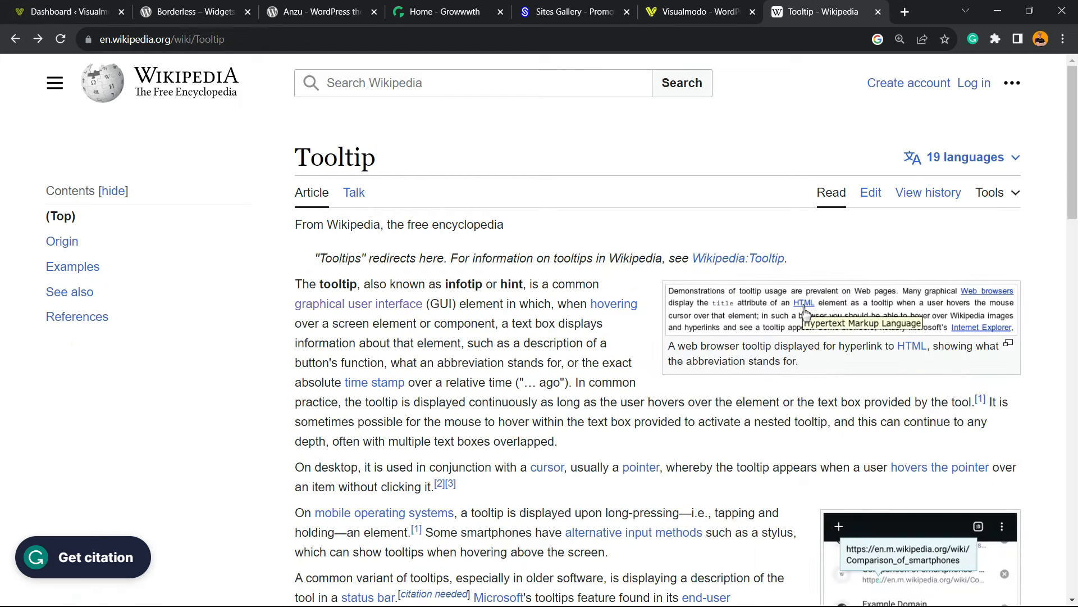
pyautogui.moveTo(358, 303)
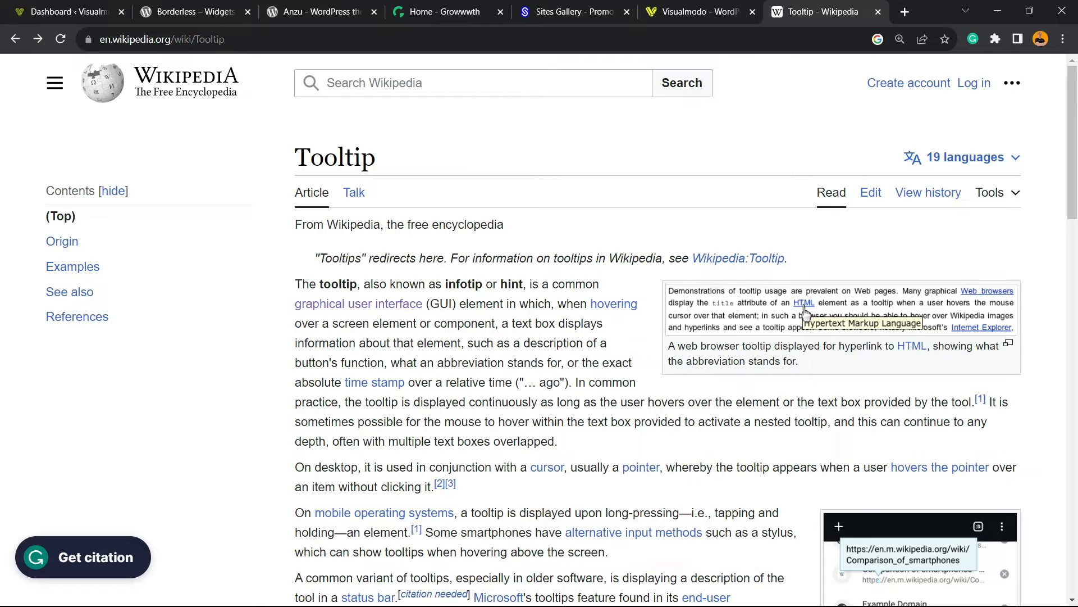
pyautogui.click(515, 303)
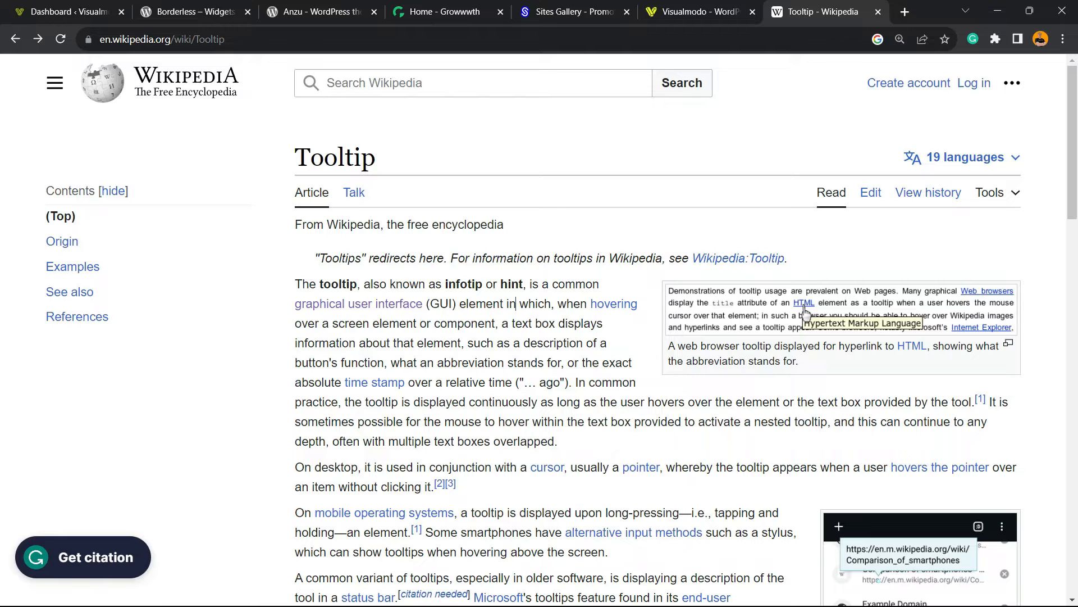
pyautogui.moveTo(374, 382)
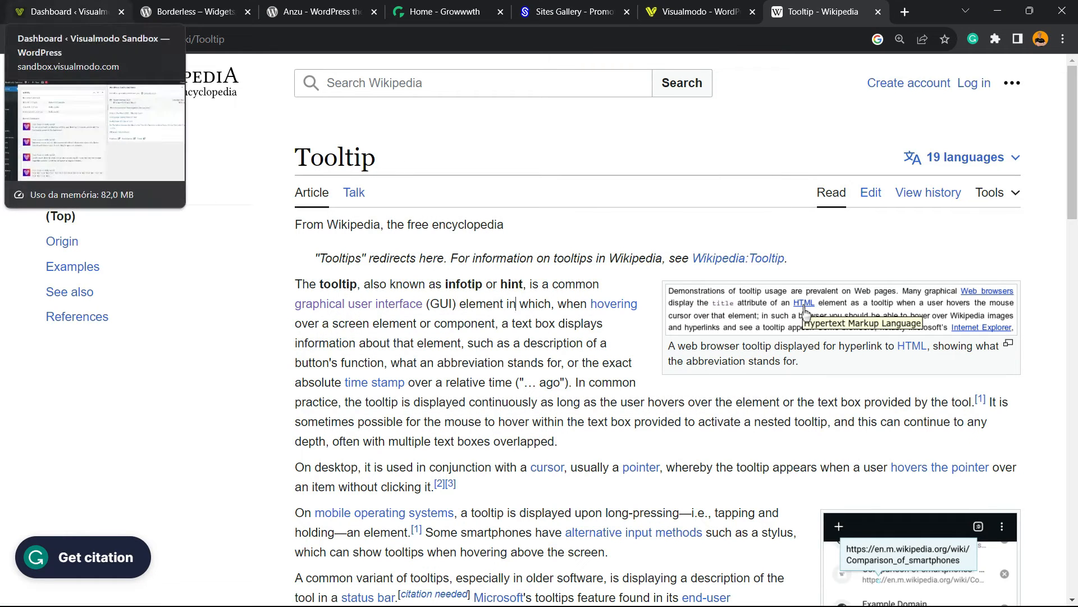
pyautogui.click(62, 12)
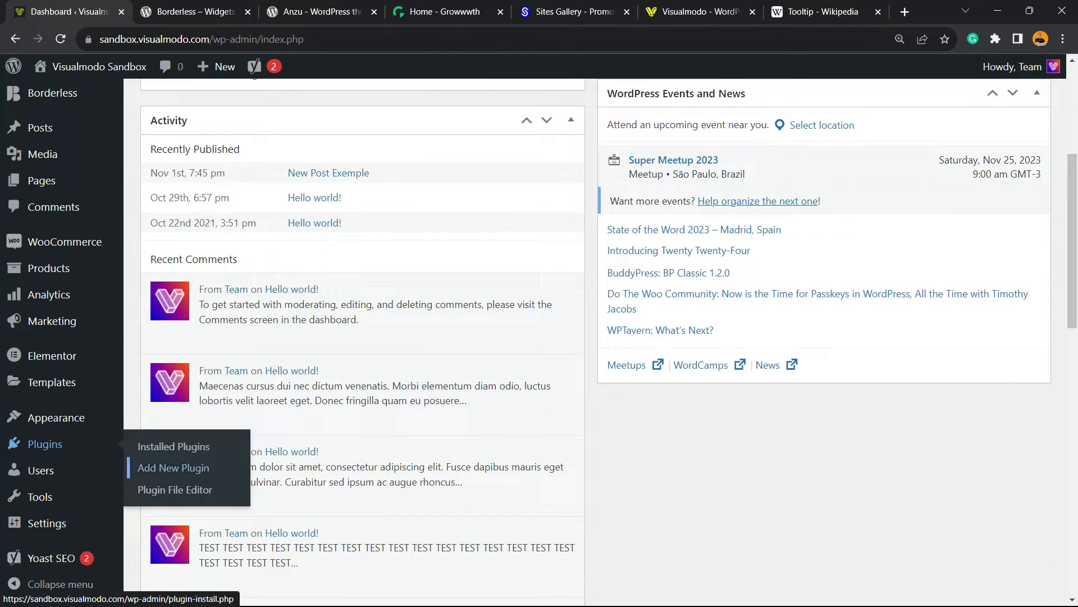
pyautogui.click(174, 467)
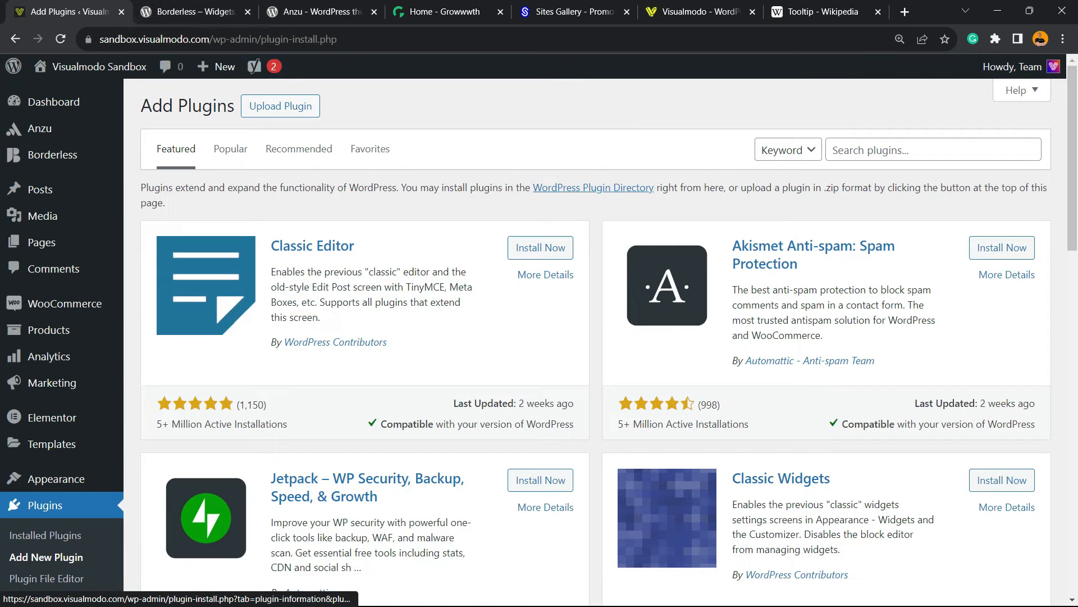
# - Search 'Tooltips', then install and activate the WordPress Tooltips plugin
pyautogui.write('Tooltips')
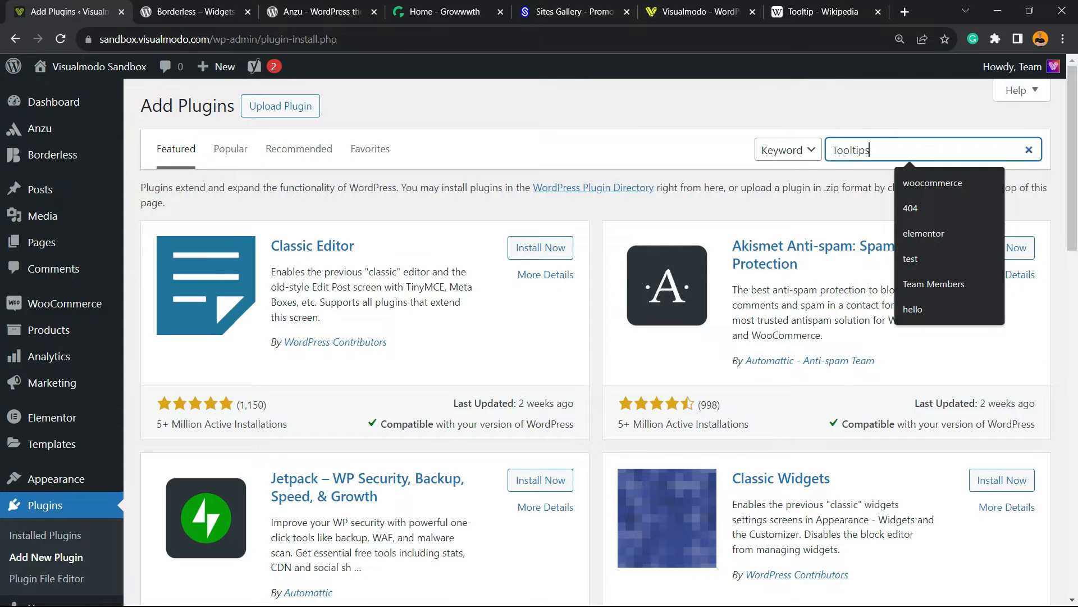
pyautogui.press('Enter')
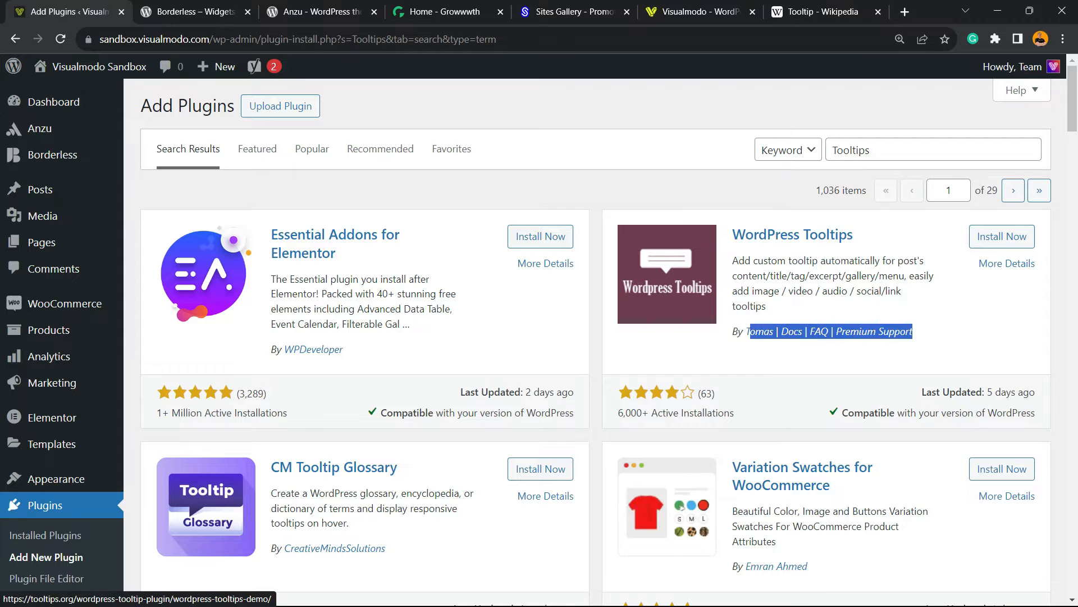
pyautogui.click(1001, 236)
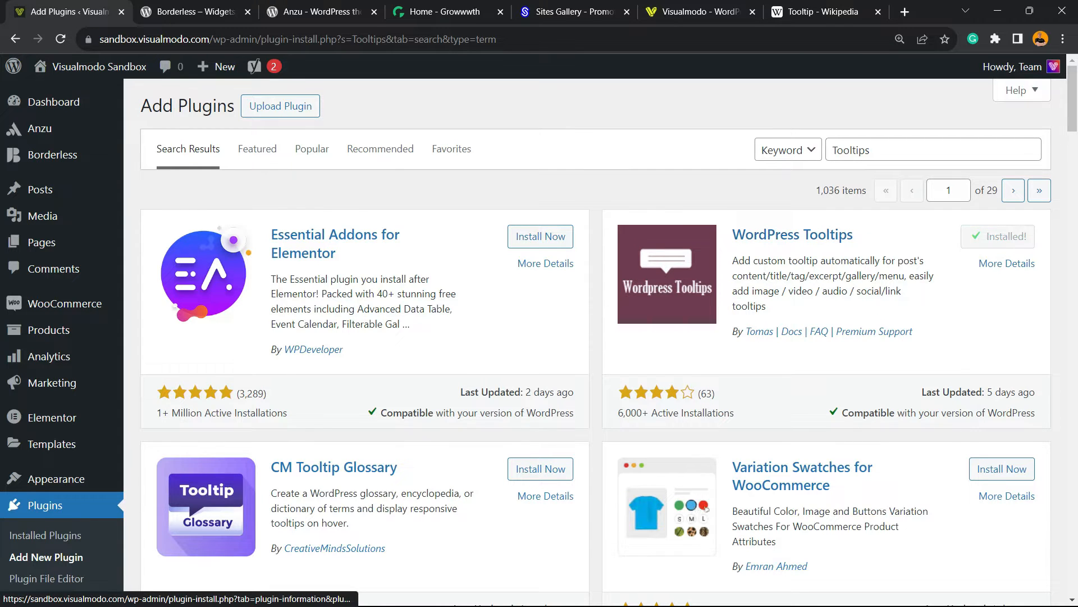
pyautogui.click(999, 236)
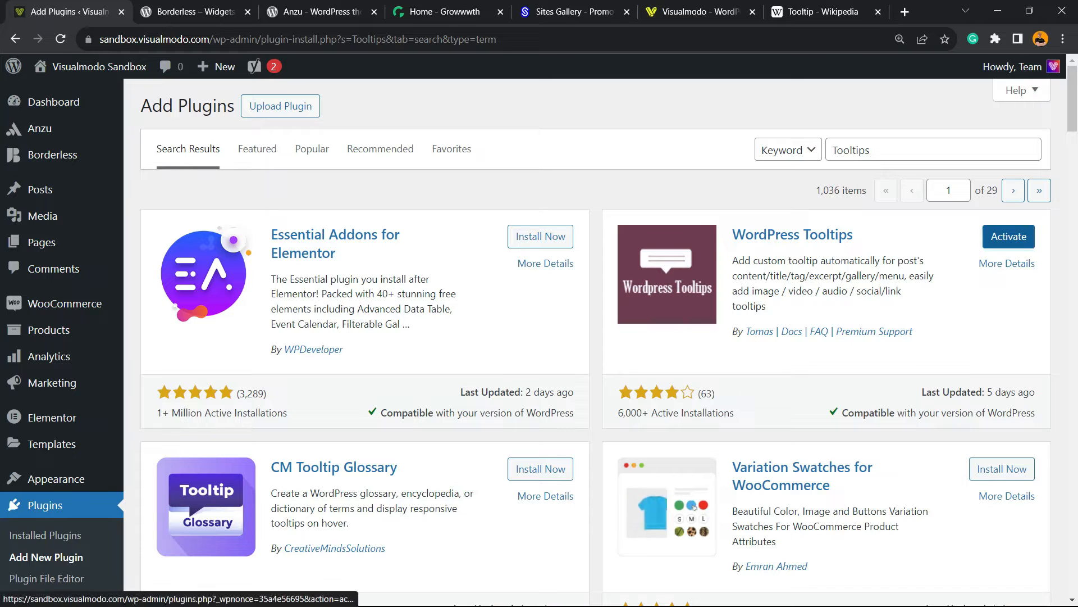
pyautogui.click(1008, 237)
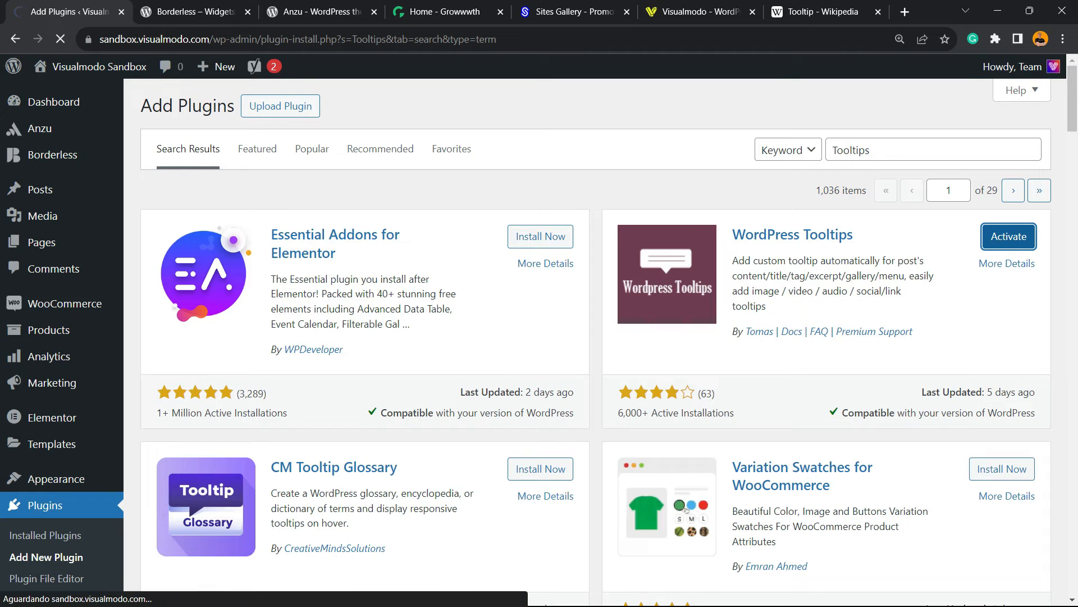
# - Complete the Tooltips activation so the installed plugins list confirms it
pyautogui.click(1008, 236)
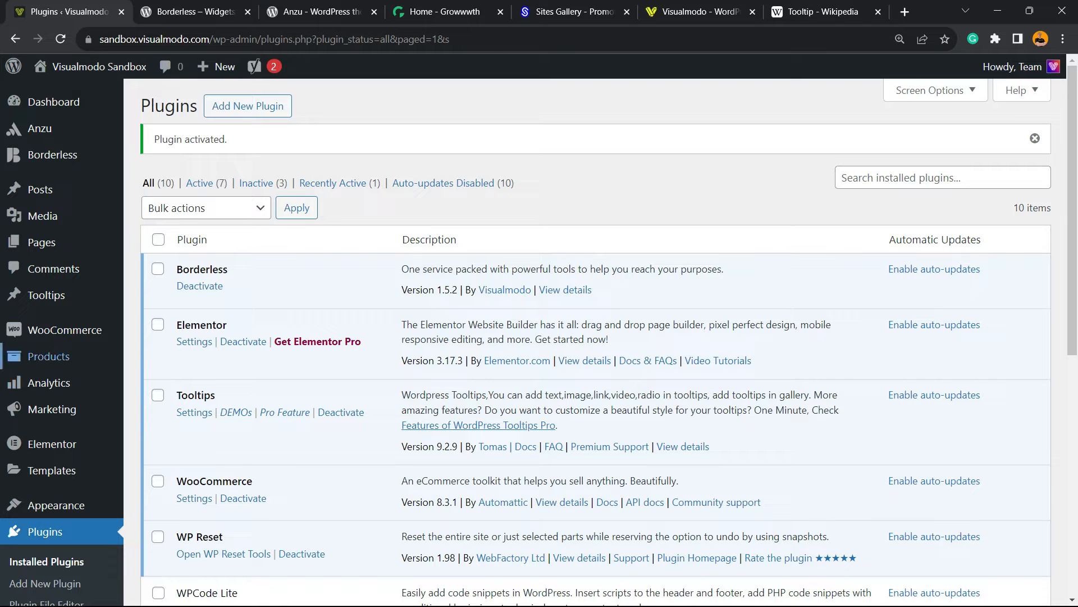
pyautogui.moveTo(52, 269)
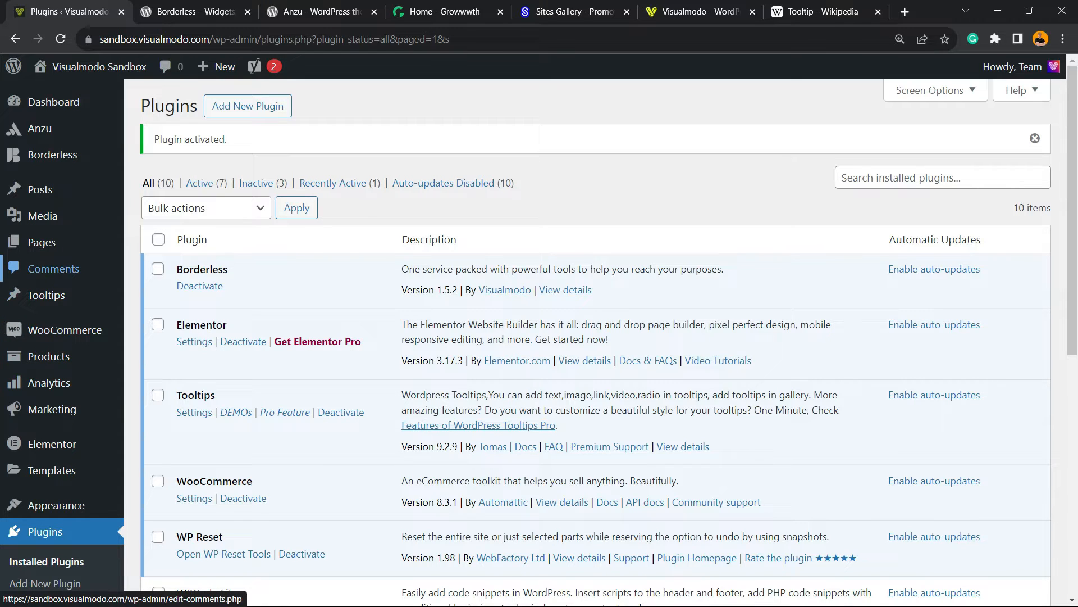
pyautogui.moveTo(46, 294)
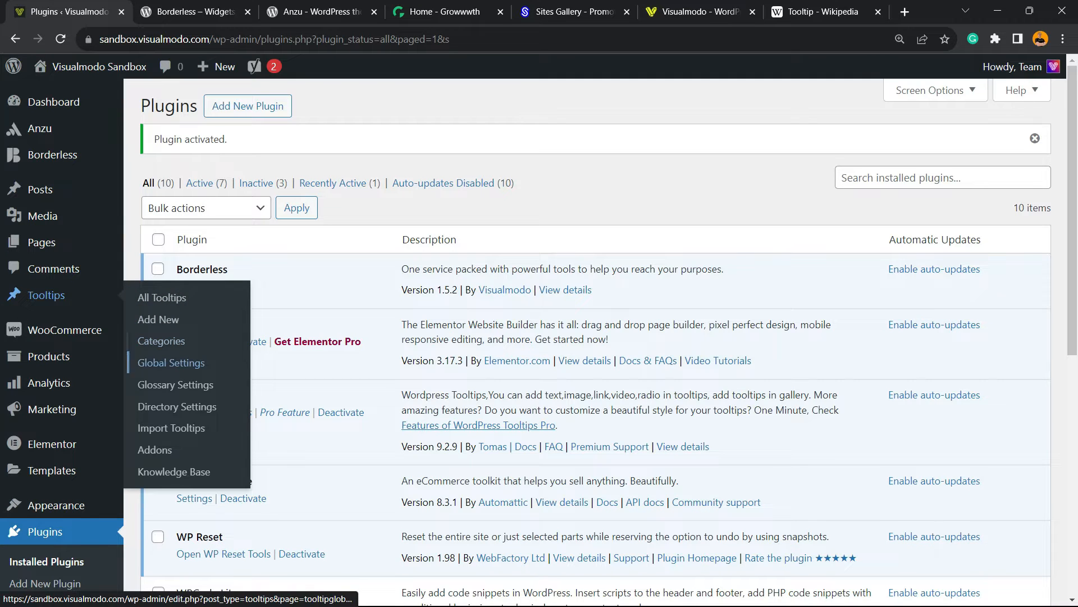
pyautogui.moveTo(174, 385)
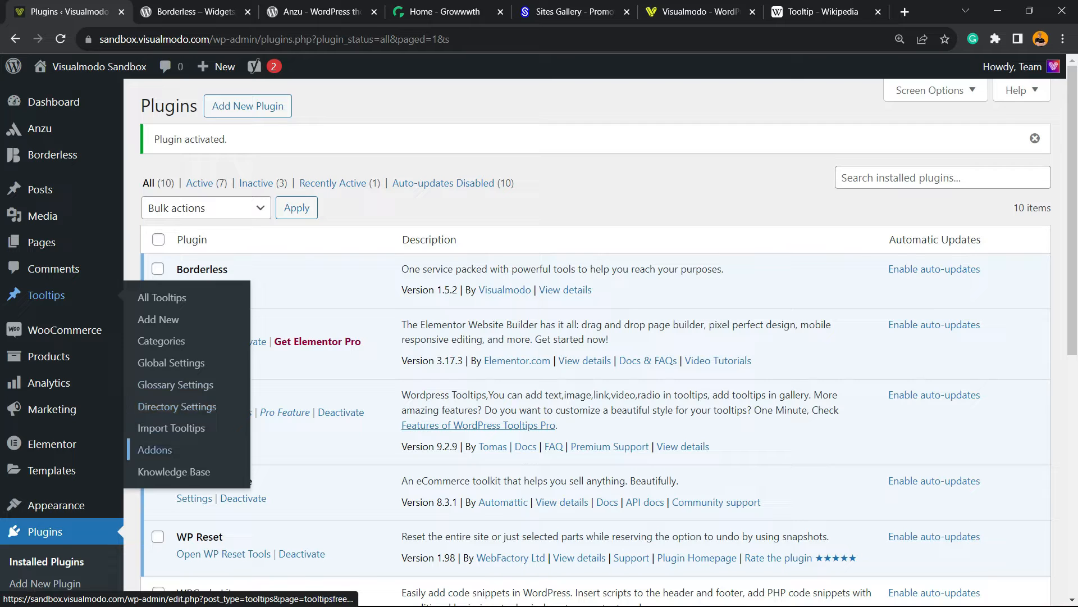
pyautogui.moveTo(162, 297)
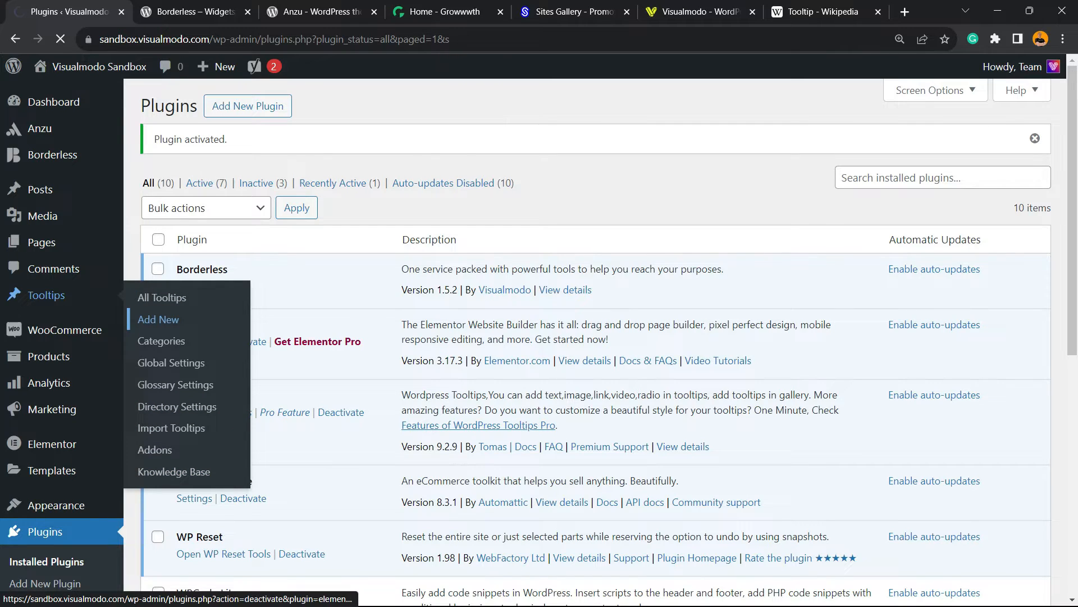
# - Create a new tooltip titled 'Visualmodo'
pyautogui.click(159, 319)
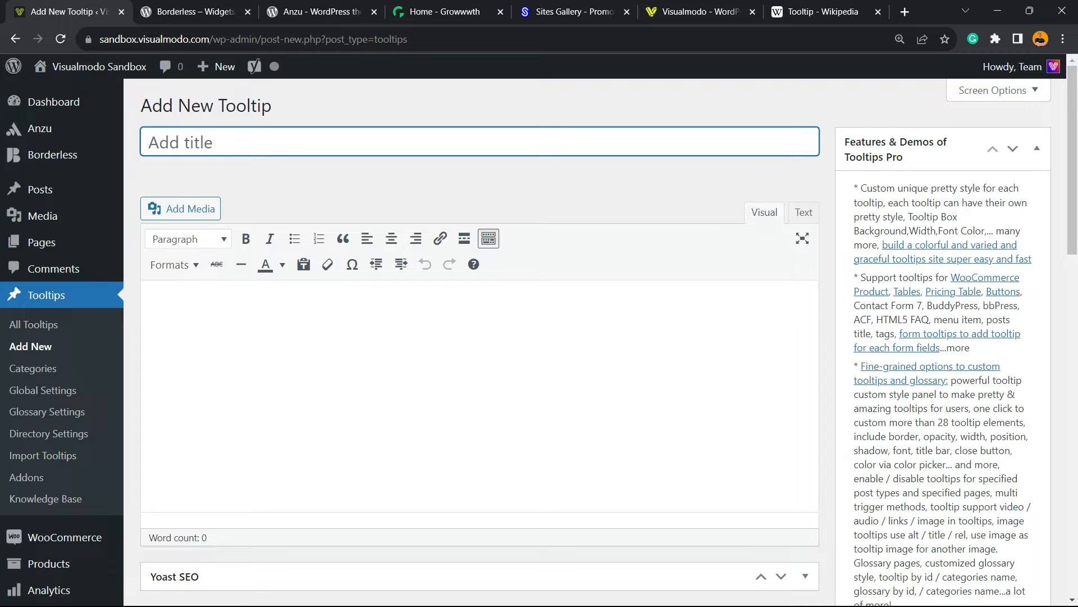
pyautogui.write('Visualmd')
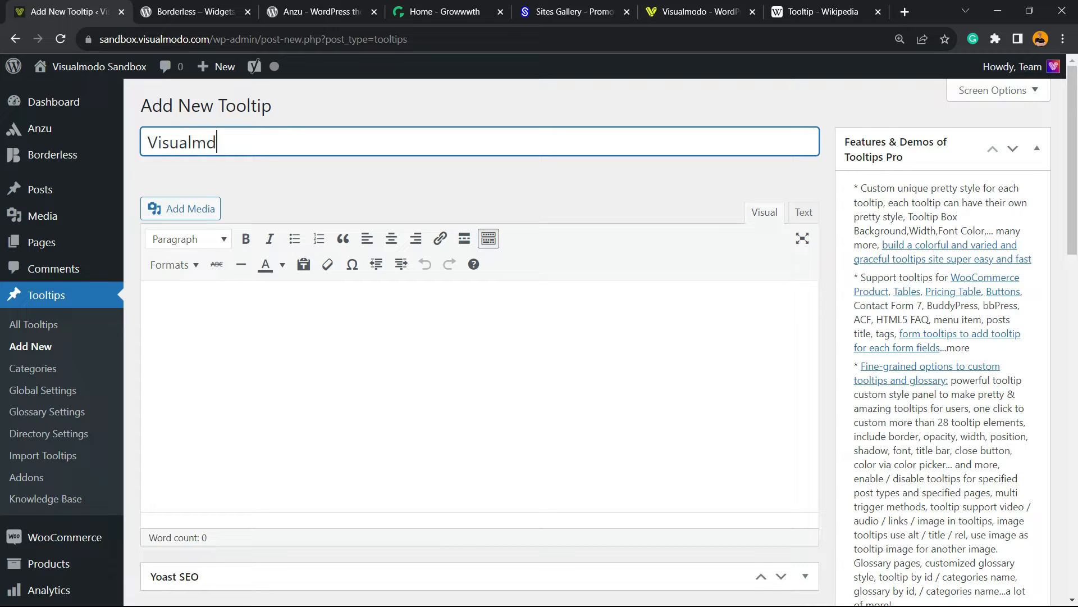
pyautogui.write('odo')
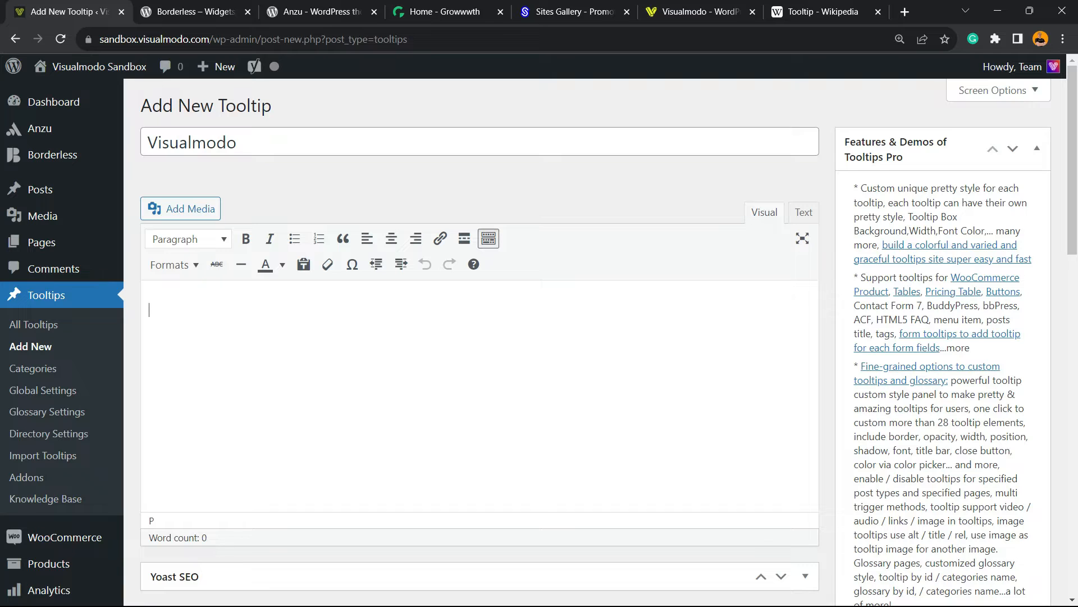
# - Enter the description 'Visualmodo is a WordPress themes and plugins development company.'
pyautogui.write('Visualmodo is')
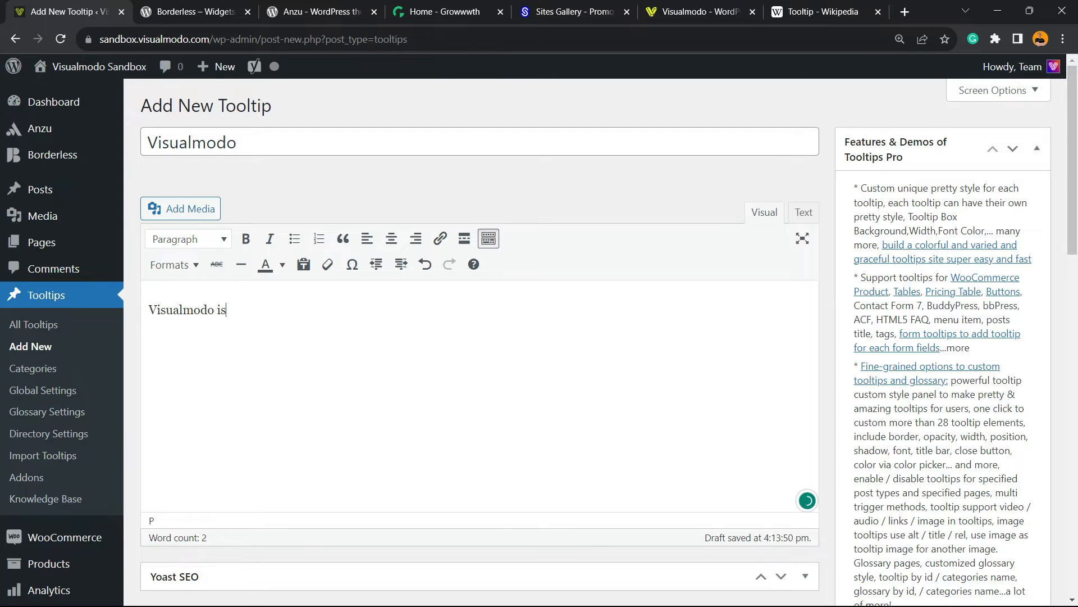
pyautogui.write('a WordP')
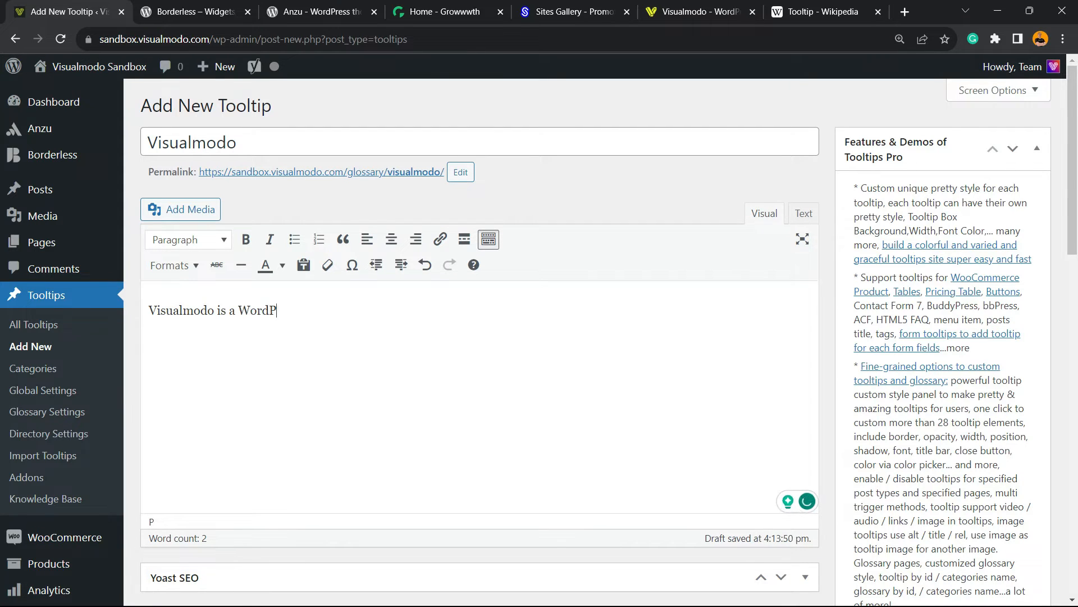
pyautogui.write('ress themes and pl')
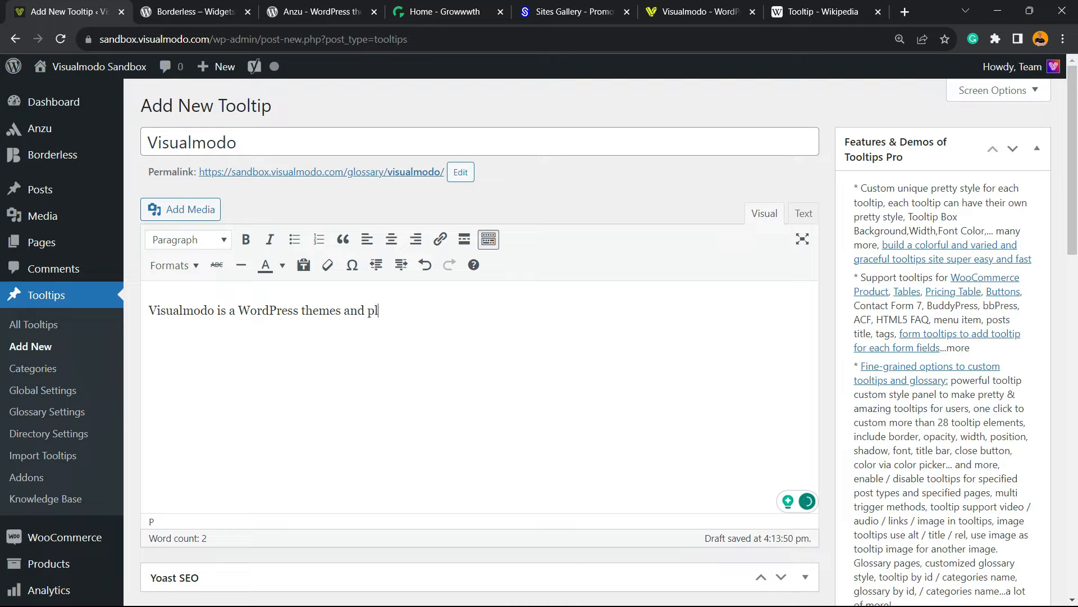
pyautogui.write('ugins devel')
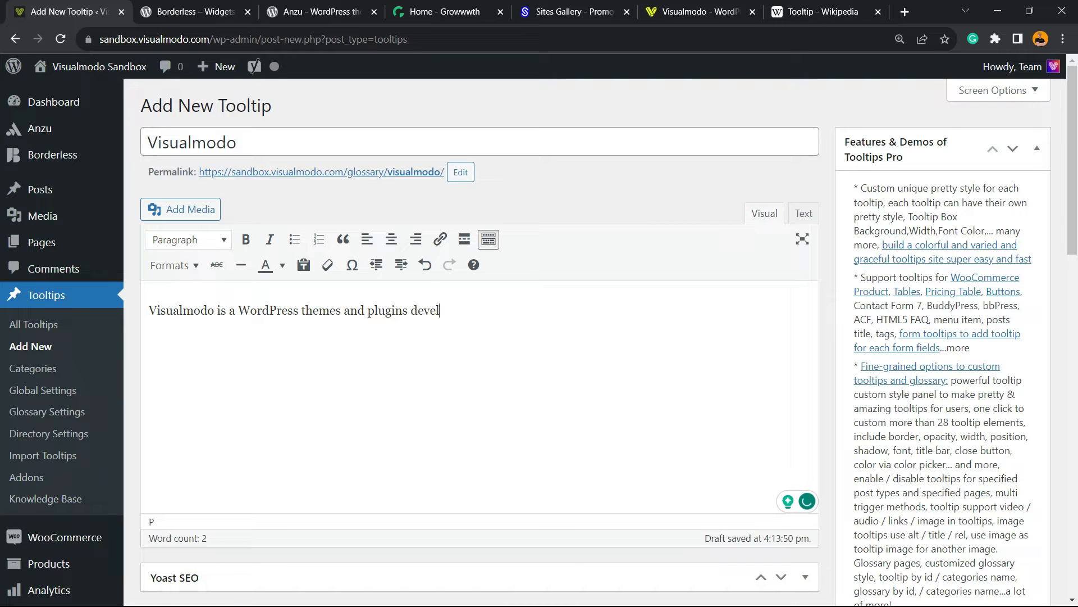
pyautogui.write('opment c')
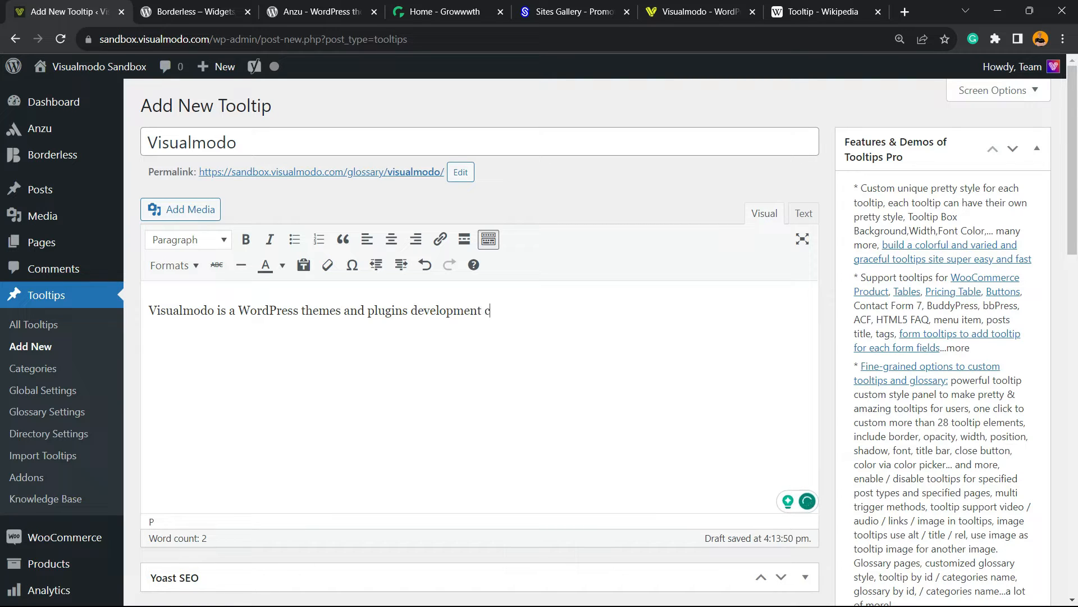
pyautogui.write('ompan')
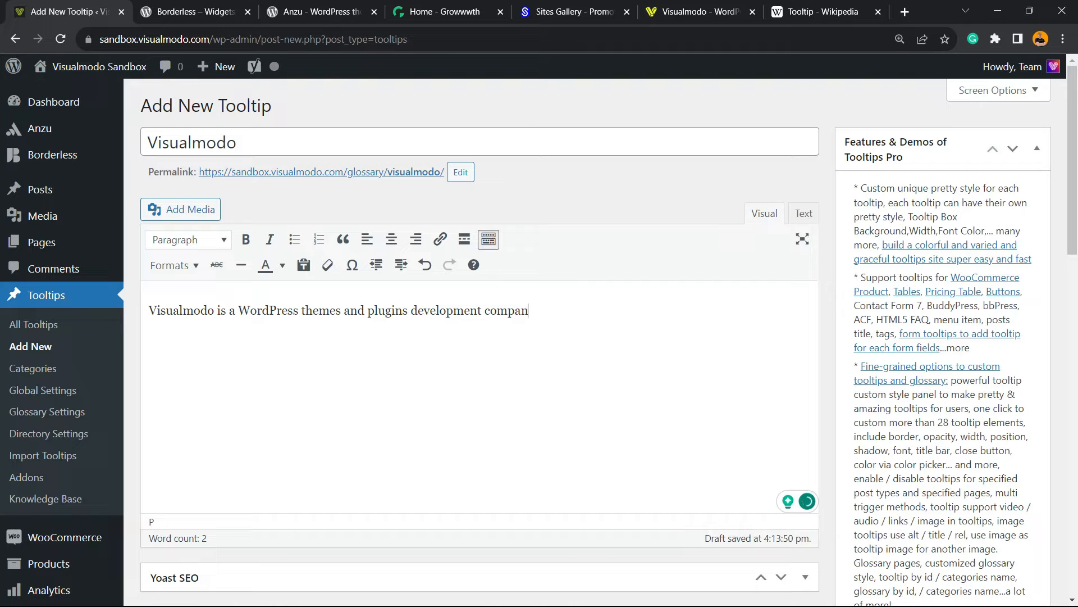
pyautogui.write('y')
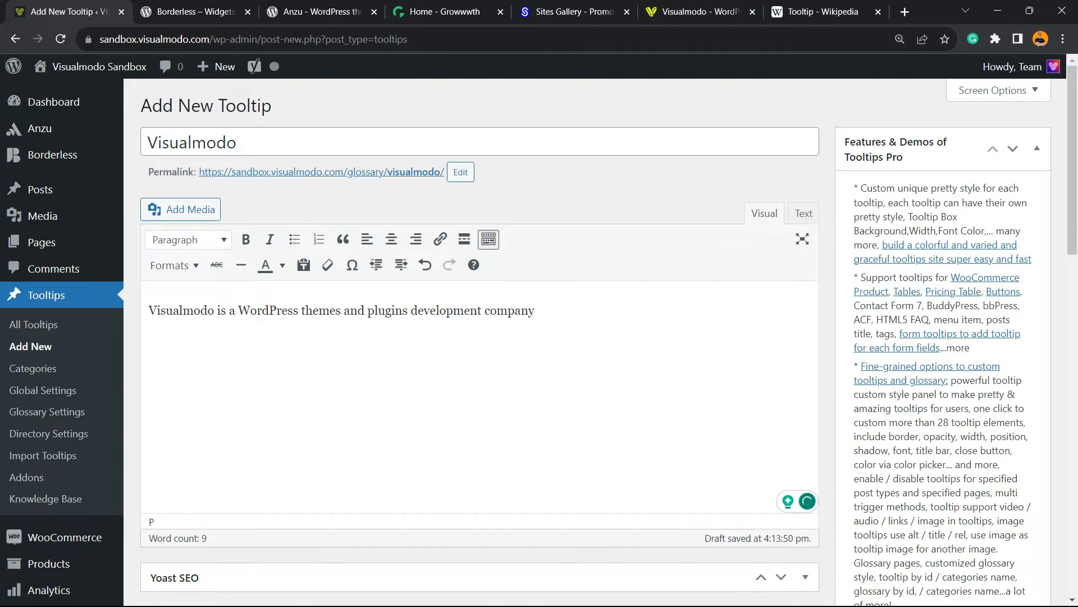
pyautogui.scroll(-3)
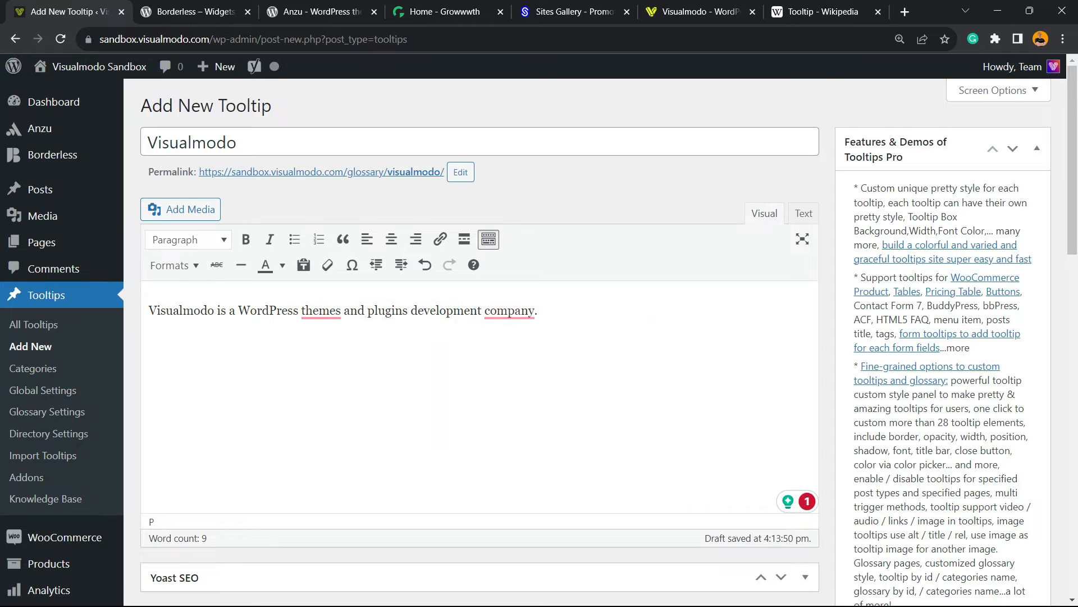
pyautogui.scroll(-3)
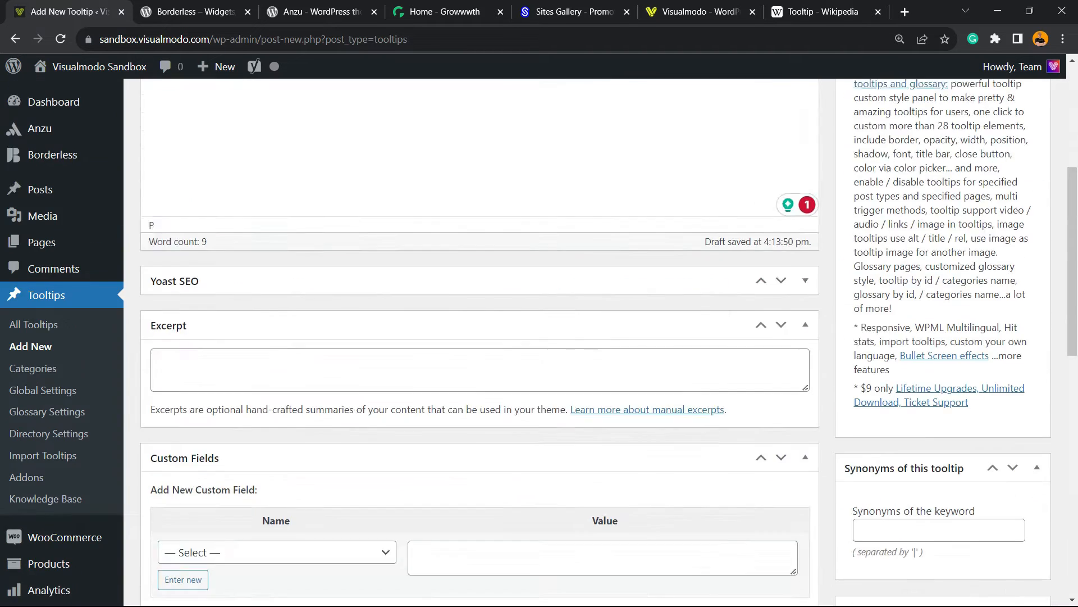
pyautogui.scroll(-3)
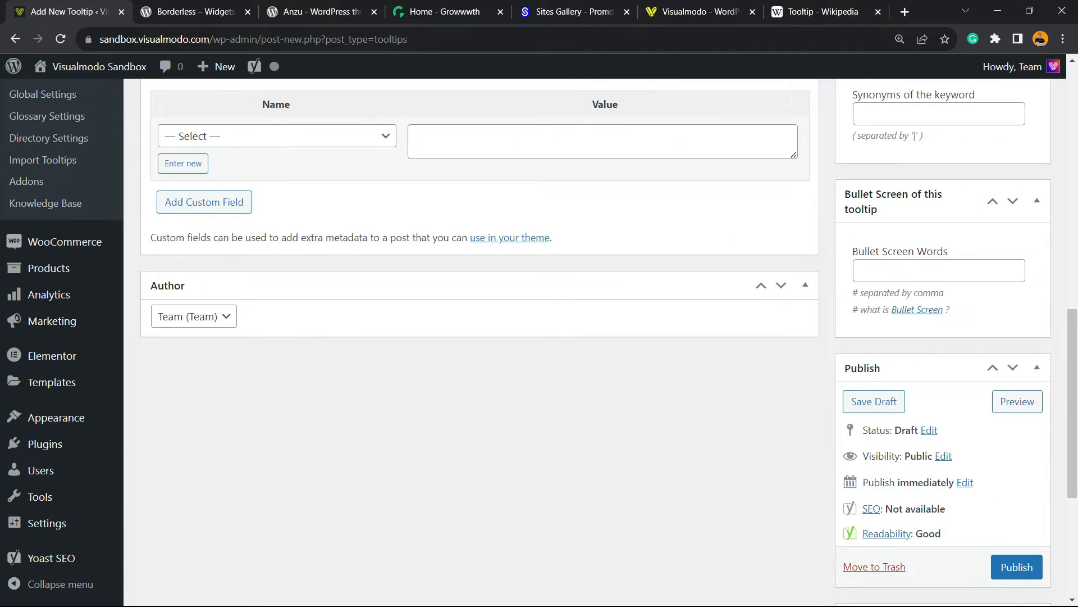
pyautogui.scroll(-3)
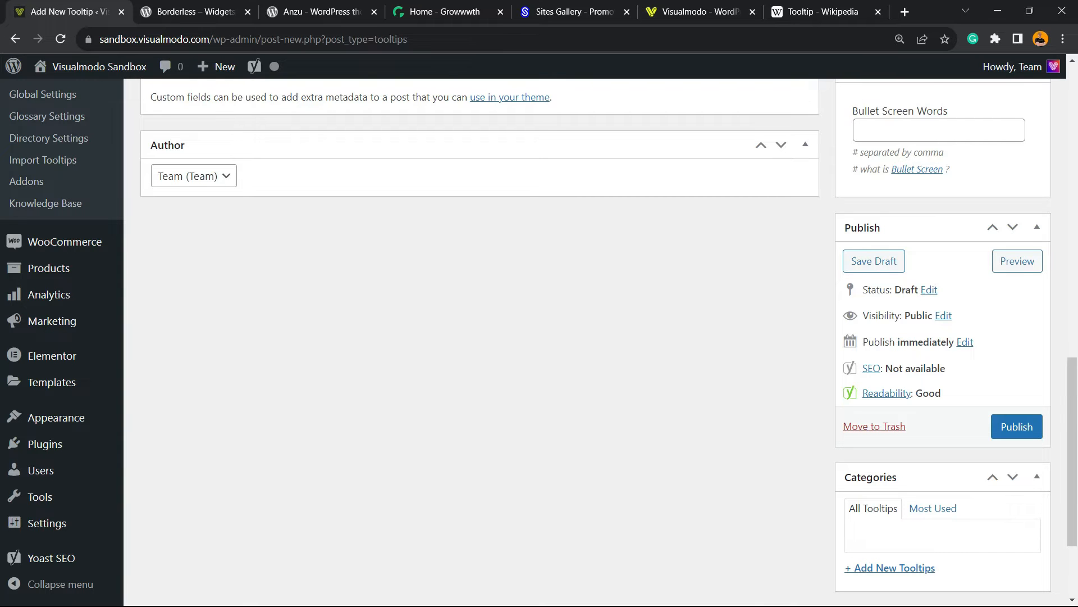
# - Publish the Visualmodo tooltip and open the All Posts list
pyautogui.click(1016, 426)
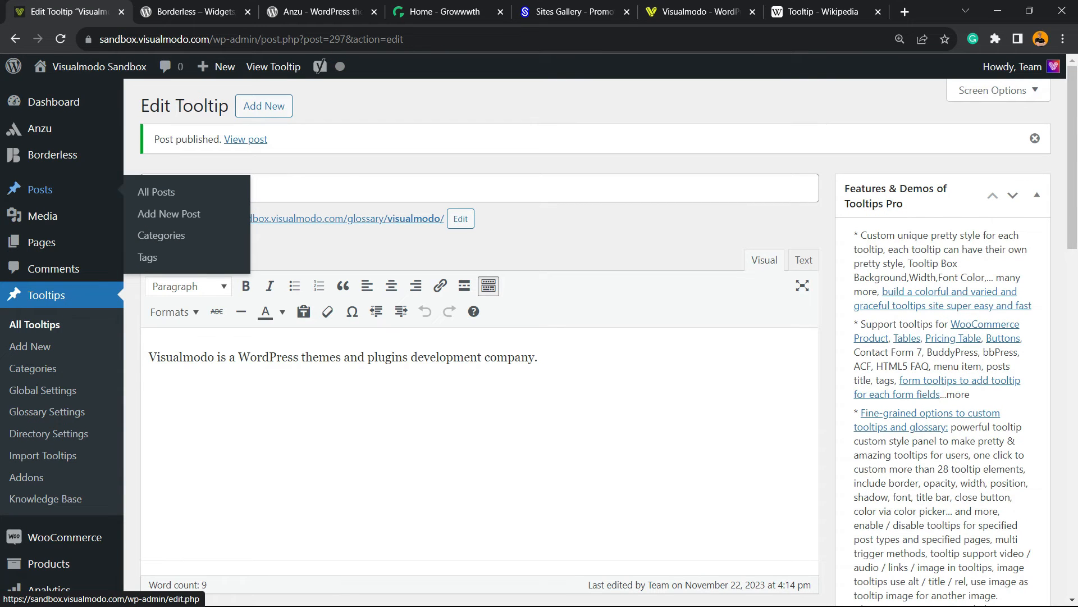
pyautogui.click(156, 192)
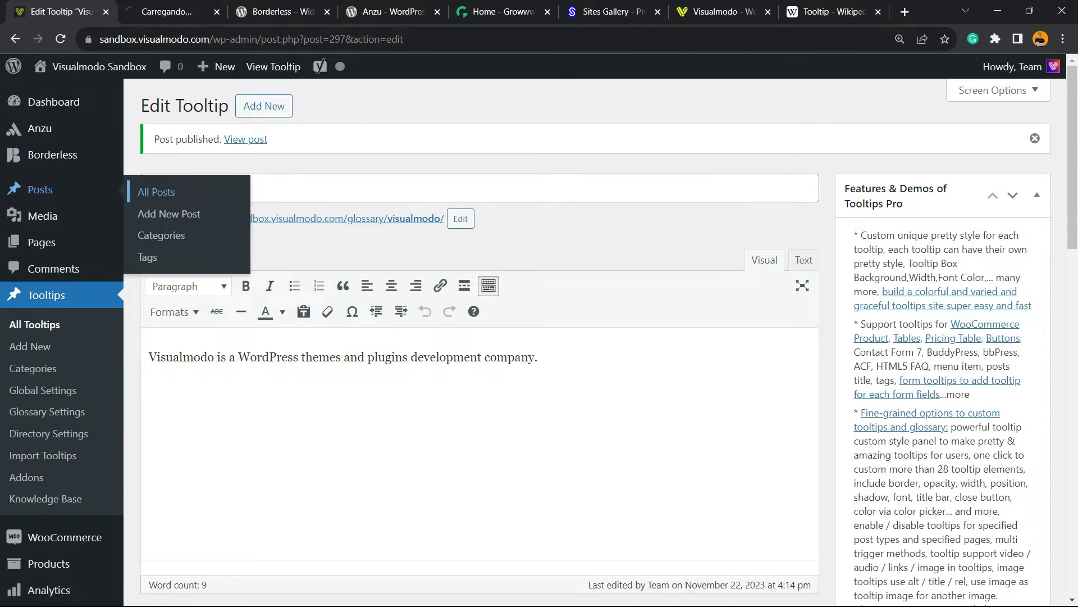
pyautogui.click(156, 191)
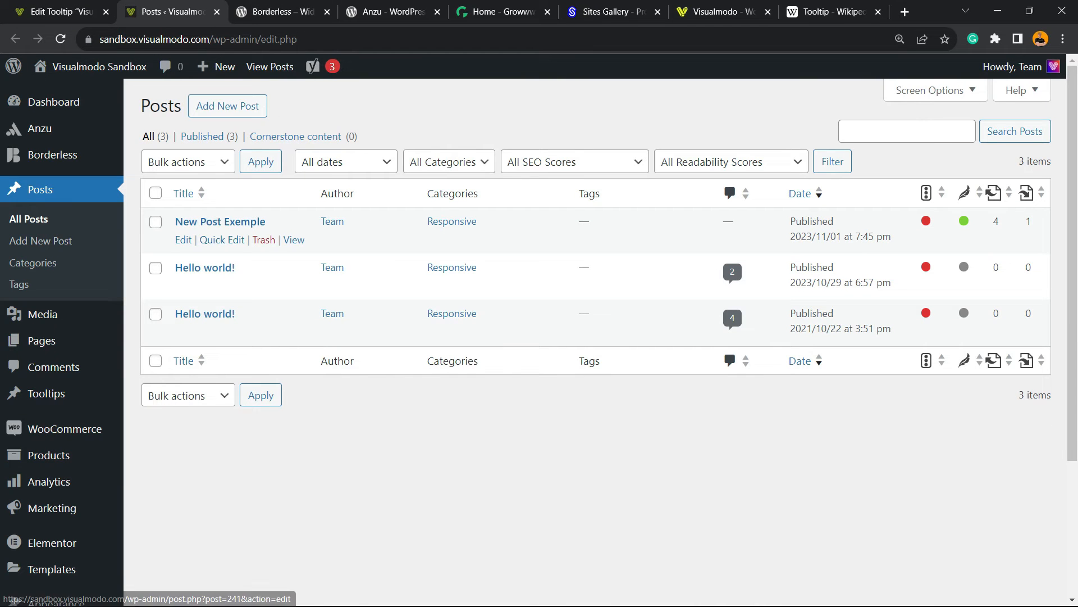
# - Append 'Visualmodo' to New Post Exemple's last paragraph and update the post
pyautogui.click(220, 220)
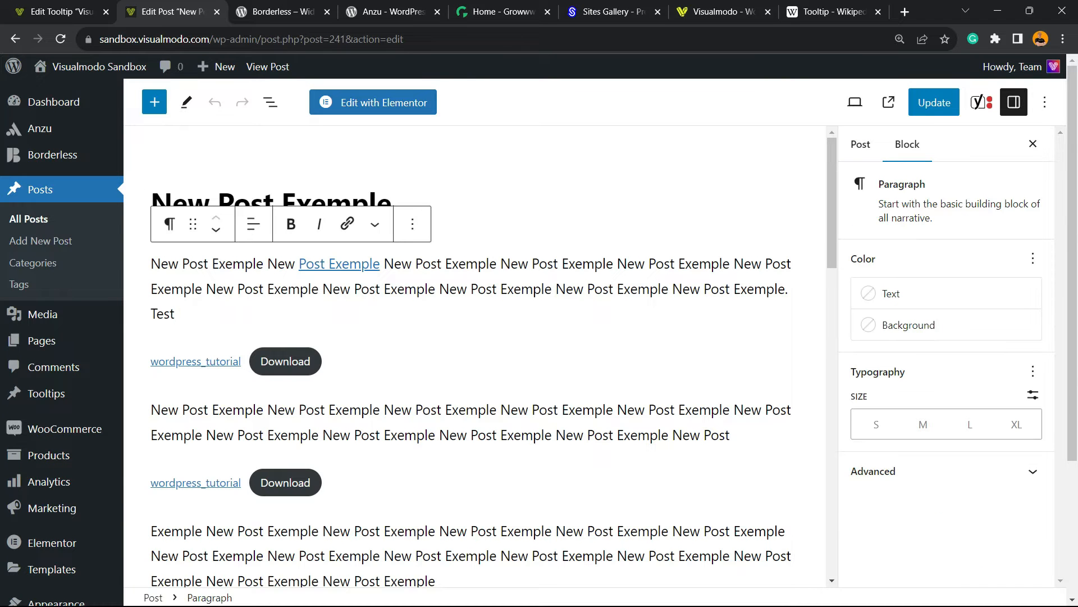
pyautogui.scroll(-3)
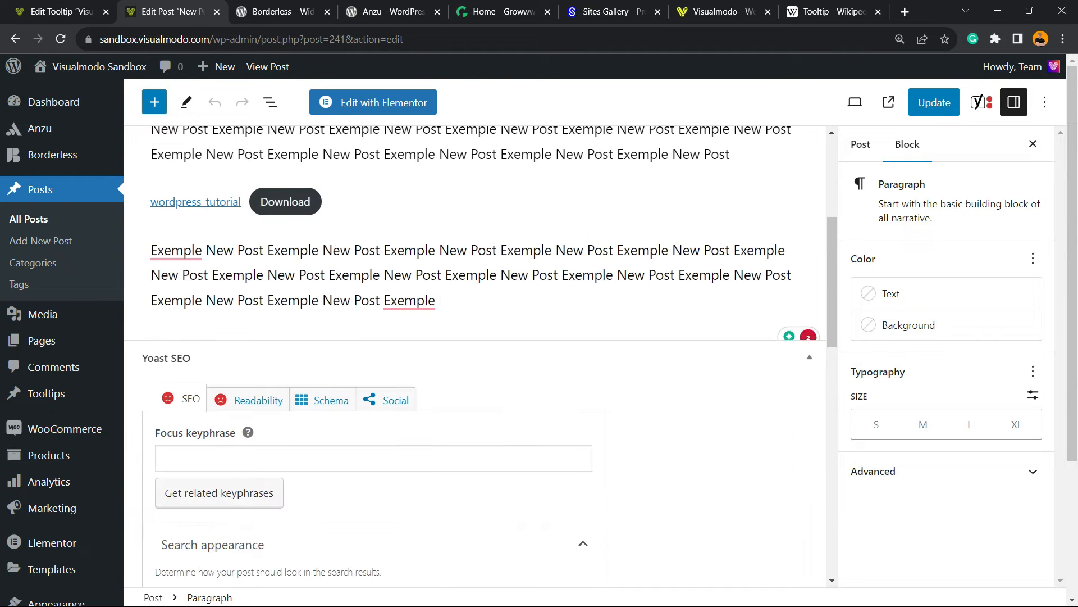
pyautogui.write('V')
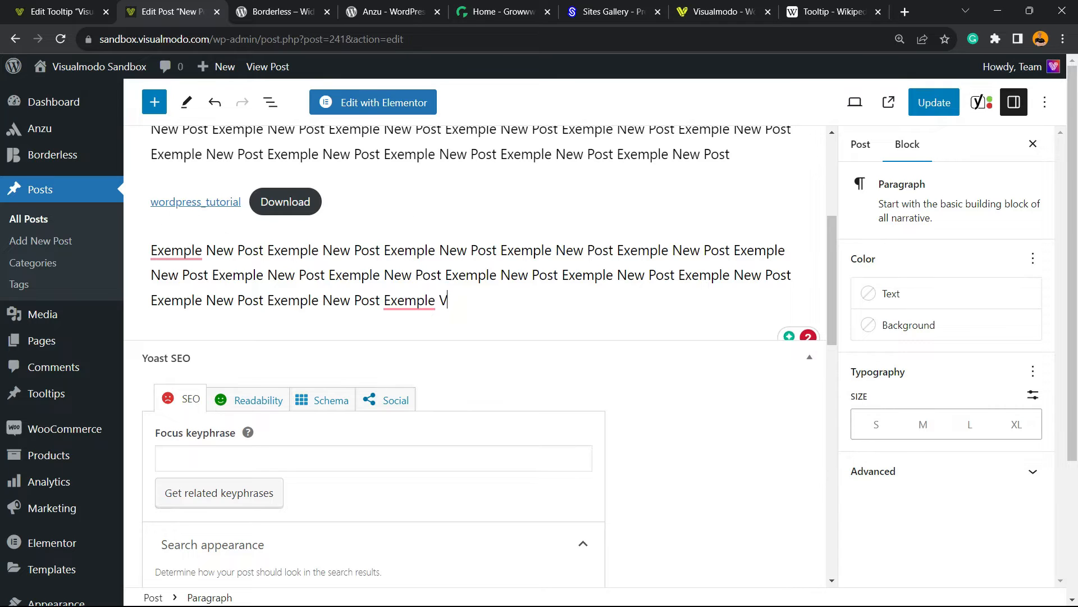
pyautogui.write('isualmodo')
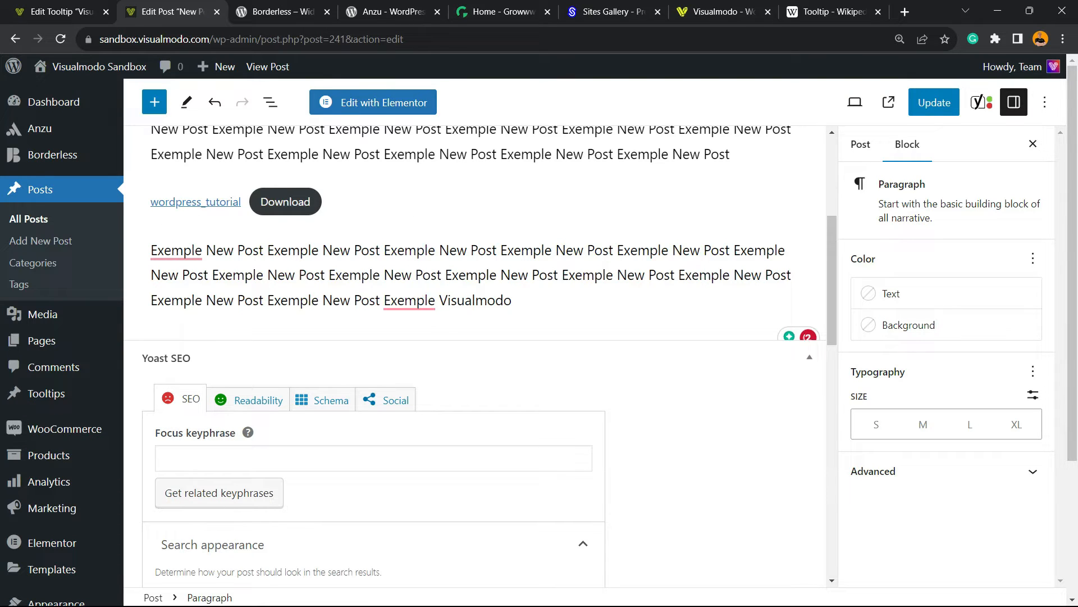
pyautogui.click(933, 102)
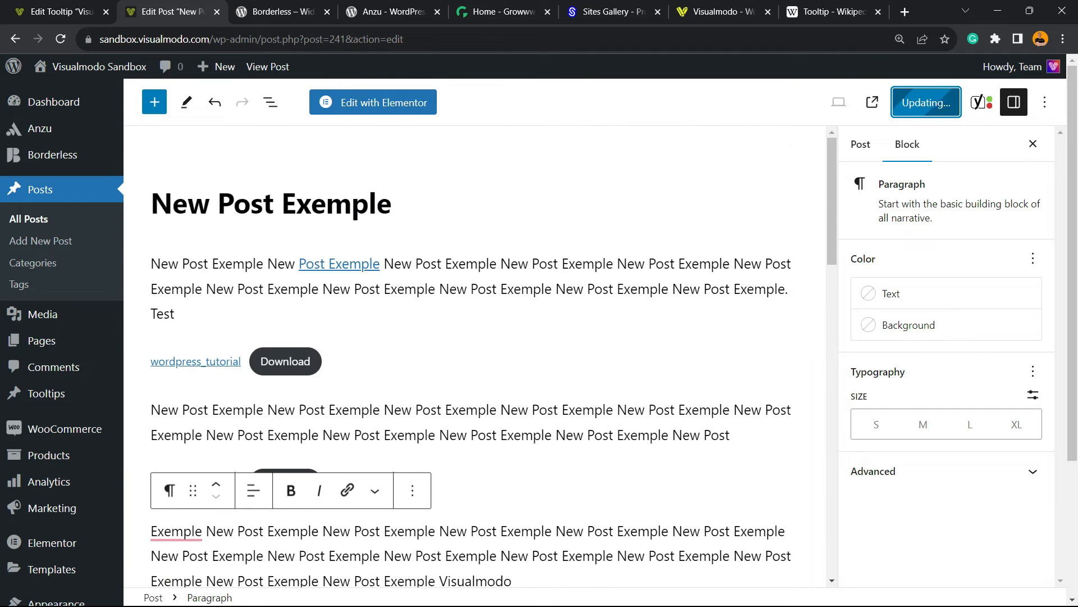
pyautogui.click(925, 102)
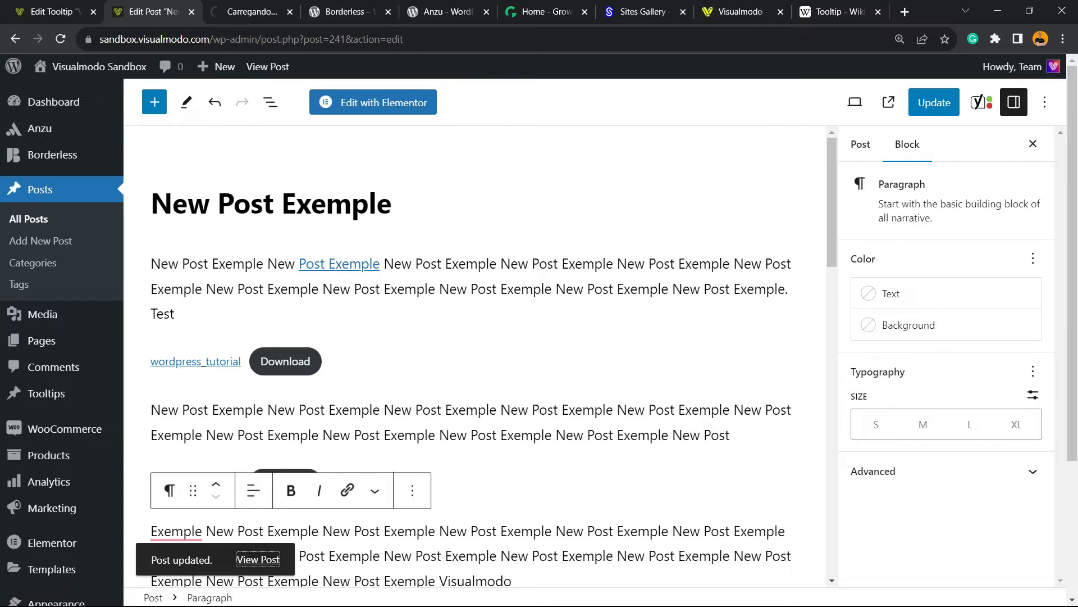
# - View the live post, check Visualmodo's tooltip, and return to the editor tab
pyautogui.click(258, 560)
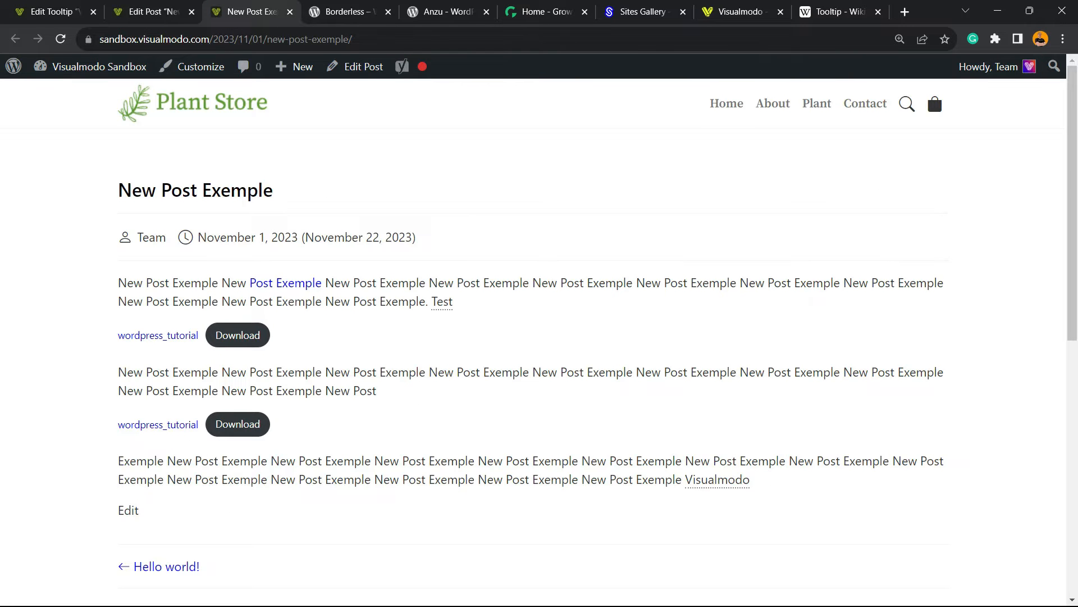
pyautogui.scroll(-3)
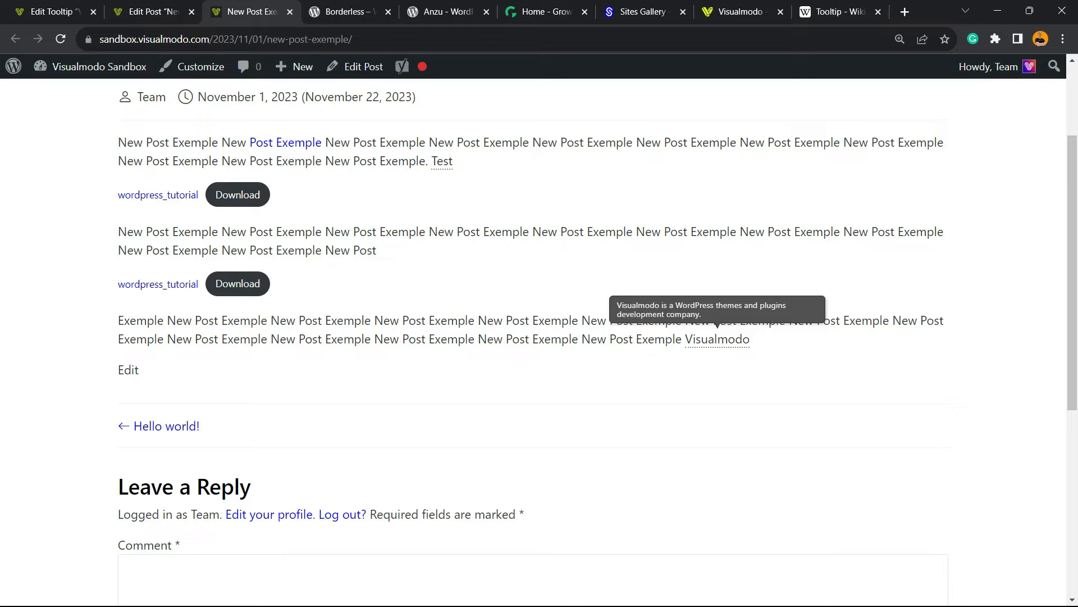
pyautogui.click(148, 12)
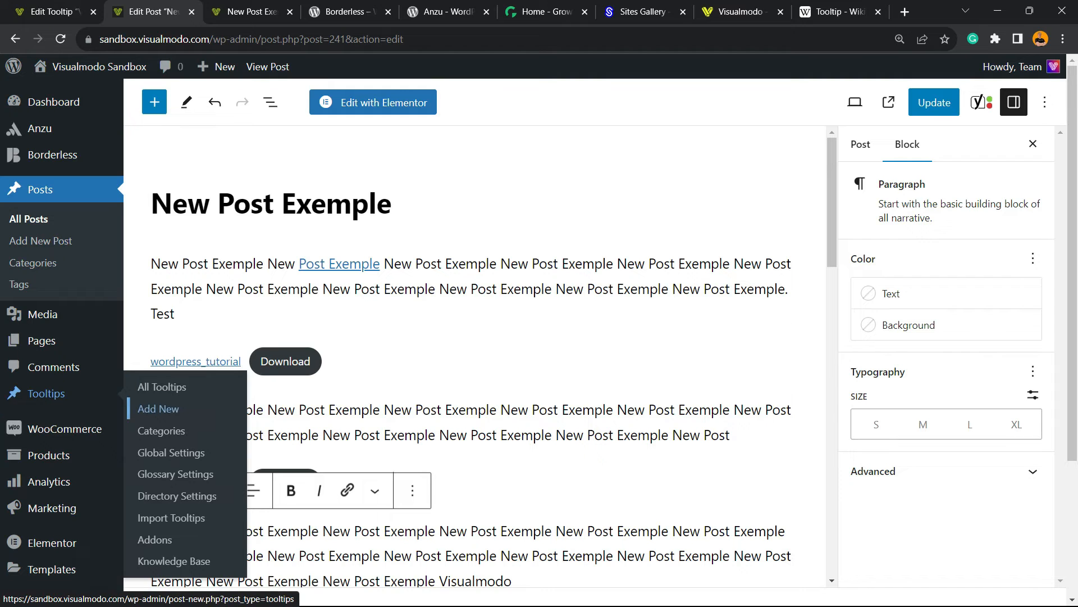
# - Open the Visualmodo tooltip from All Tooltips and browse its Media Library
pyautogui.click(162, 386)
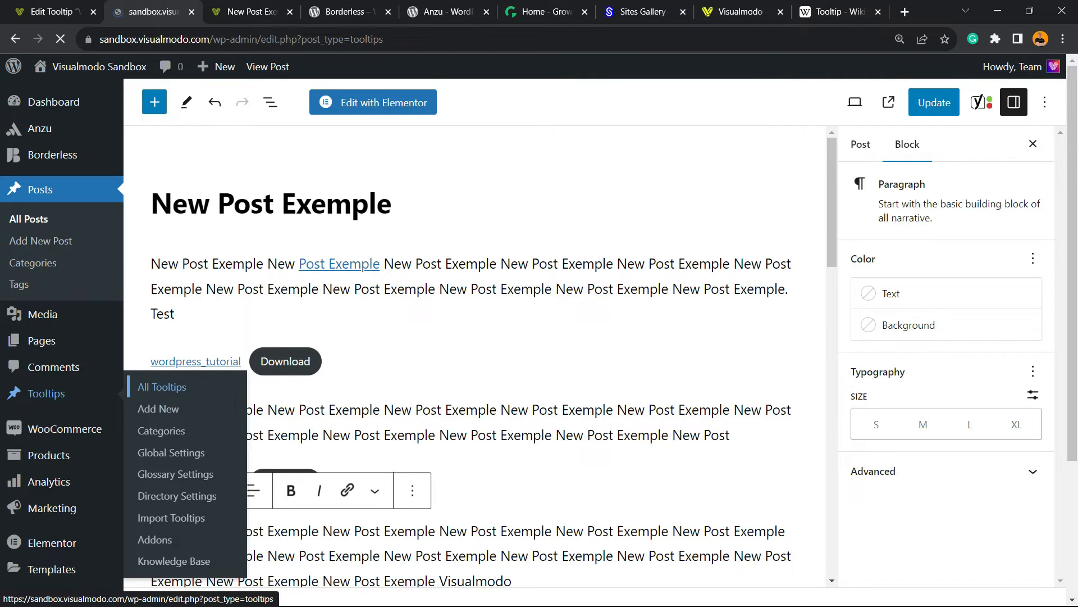
pyautogui.click(162, 386)
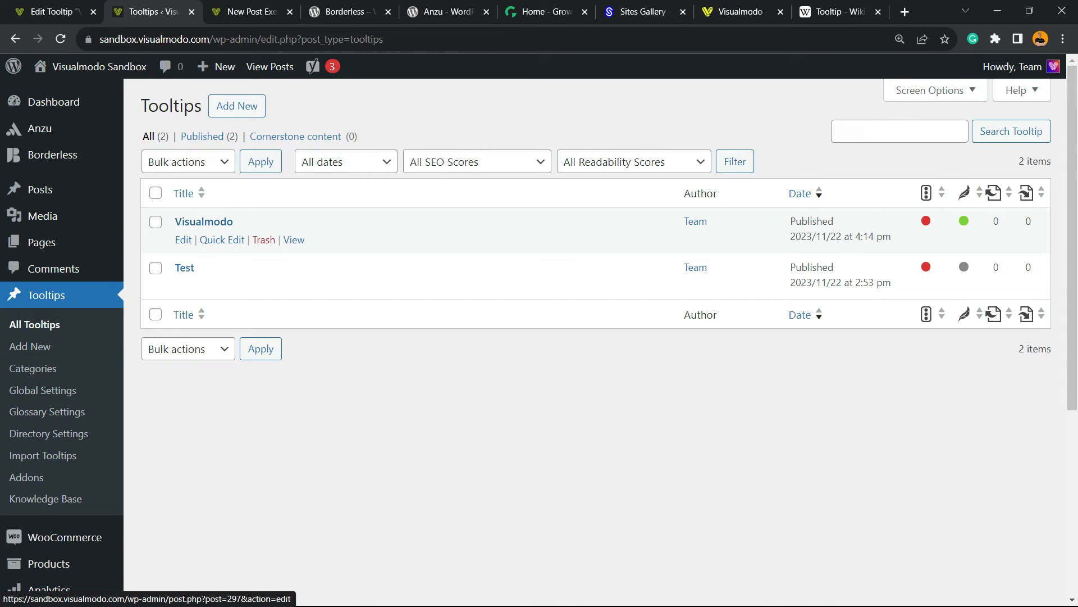
pyautogui.click(203, 221)
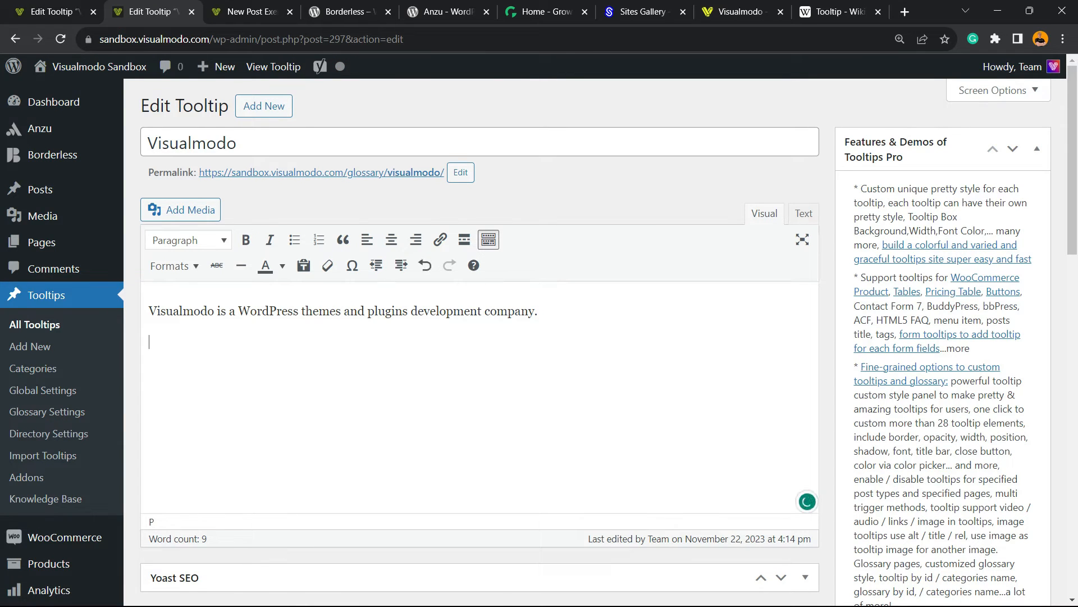
pyautogui.click(181, 209)
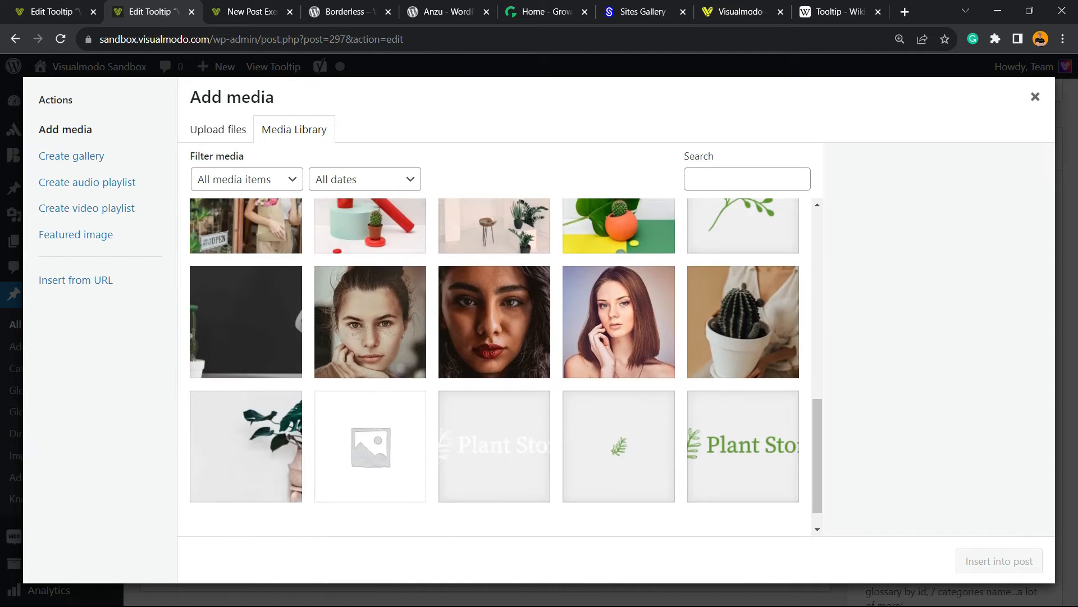
pyautogui.scroll(-3)
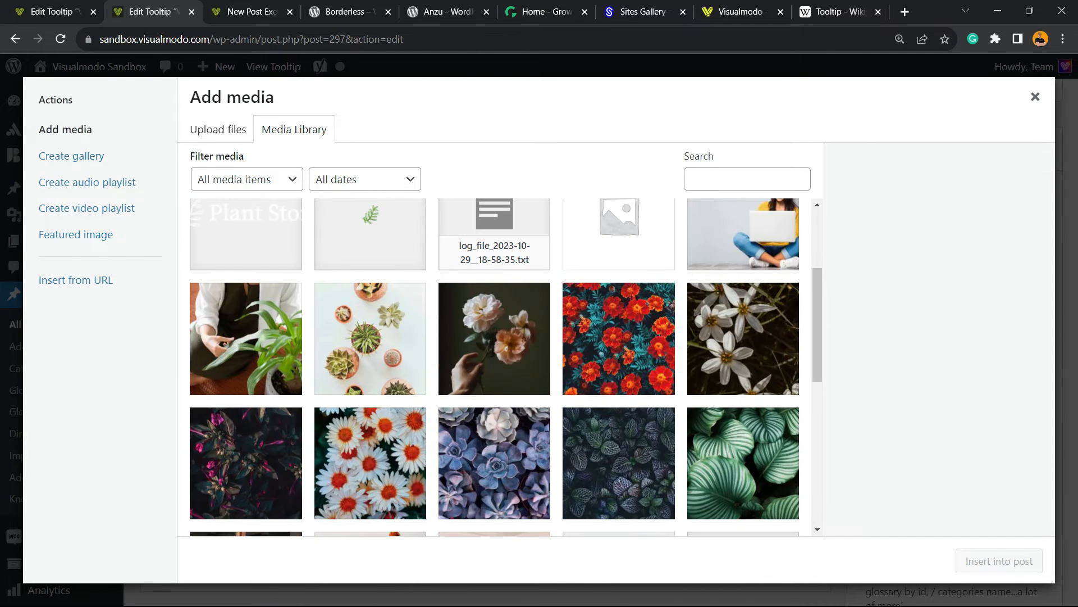
pyautogui.click(1035, 96)
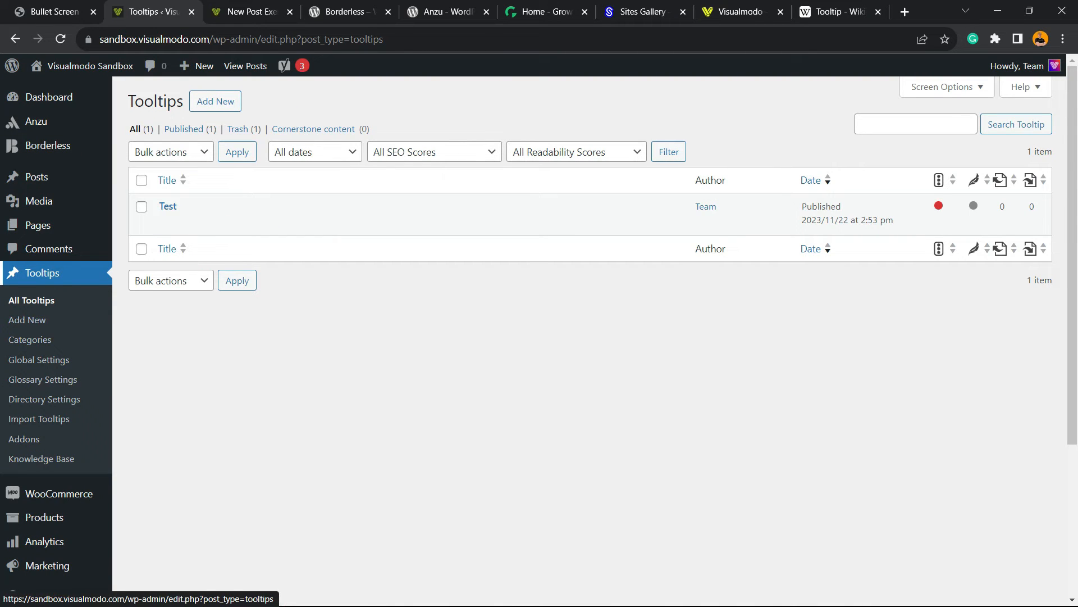
pyautogui.moveTo(27, 319)
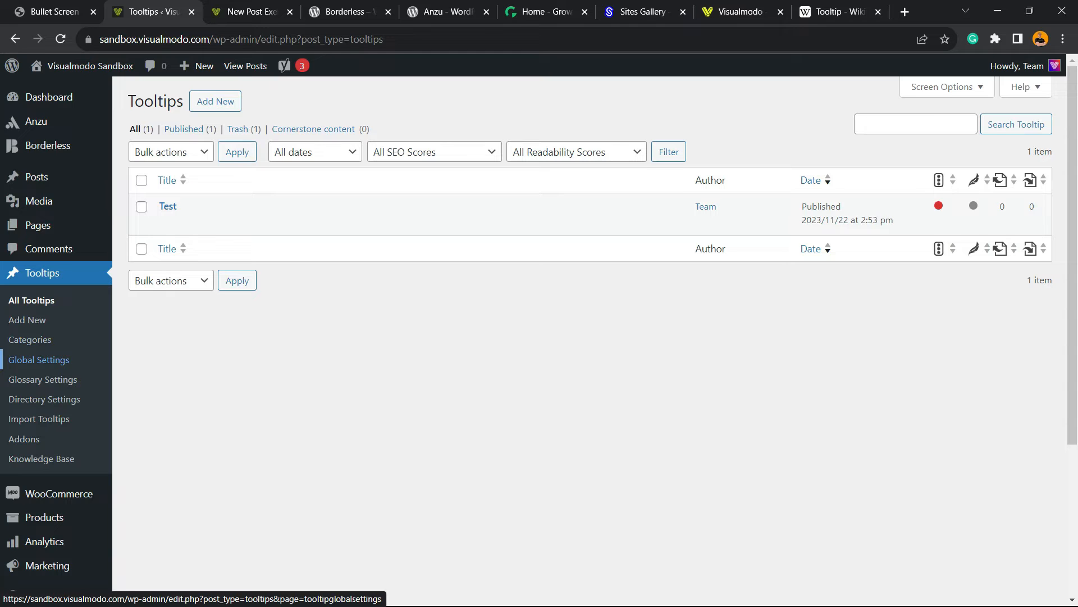
# - Open the Tooltips plugin's Global Settings page
pyautogui.click(39, 359)
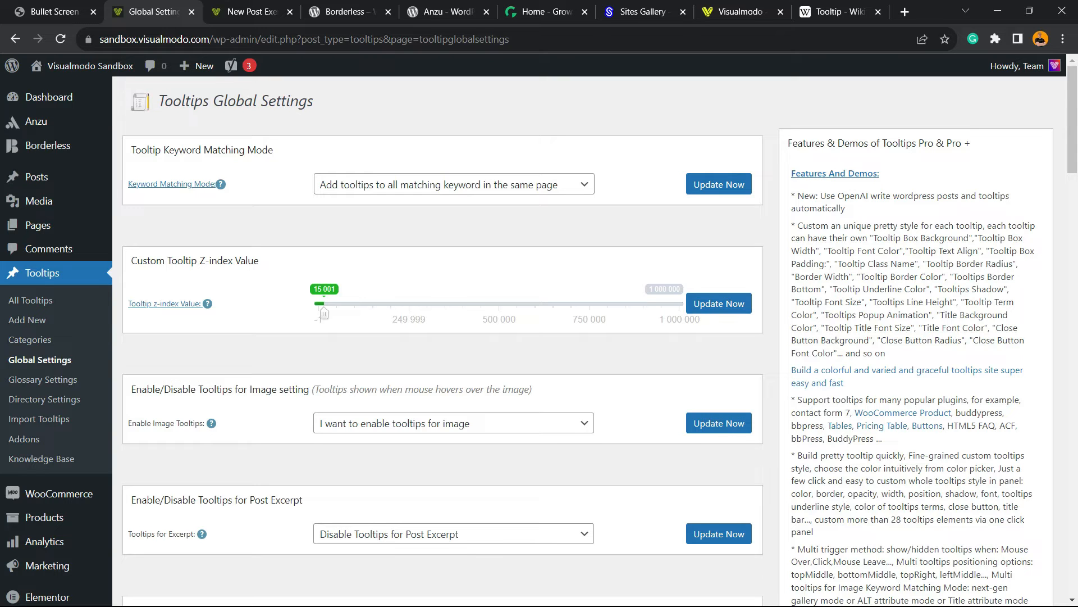
pyautogui.scroll(-3)
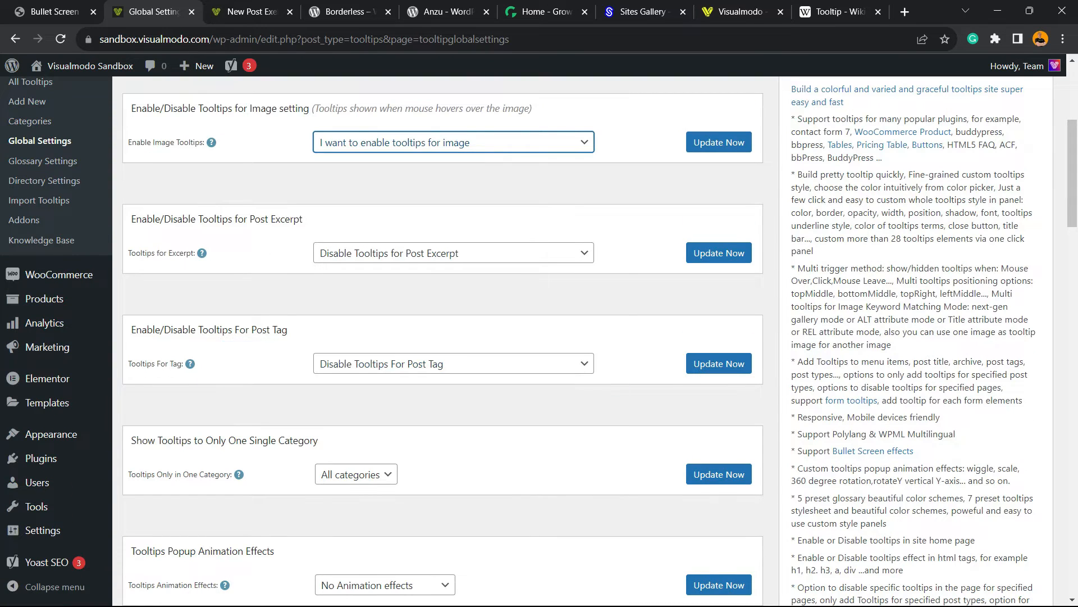
pyautogui.scroll(-3)
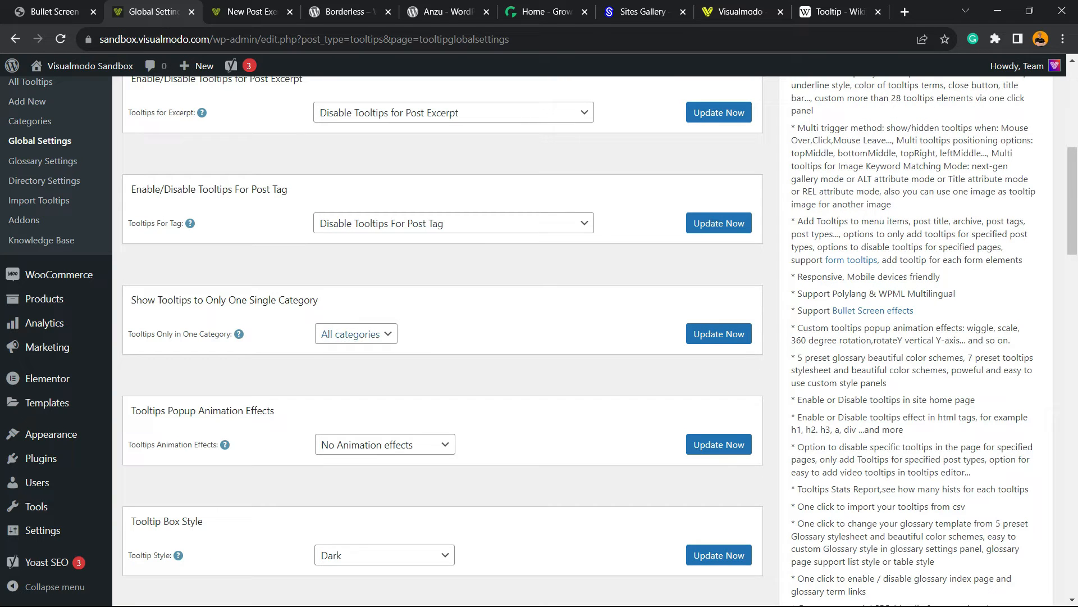
pyautogui.click(355, 334)
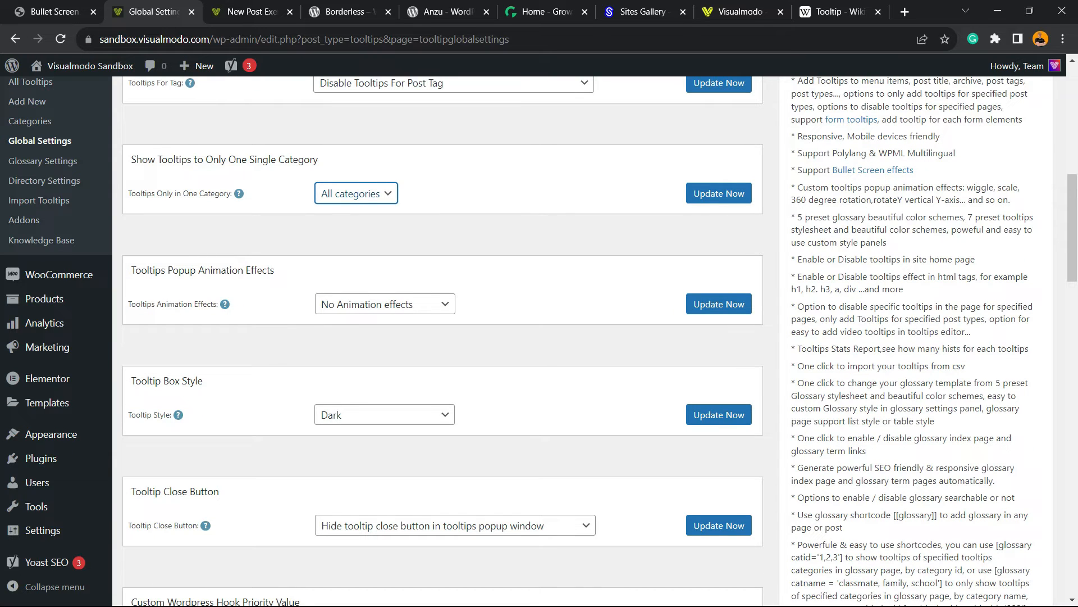
pyautogui.click(384, 304)
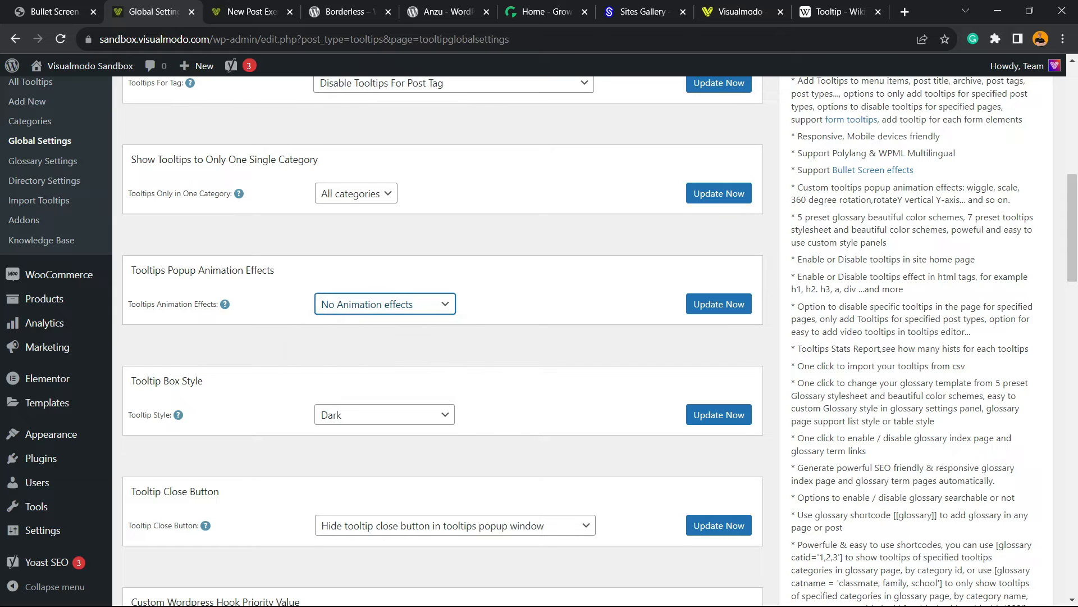
pyautogui.scroll(-3)
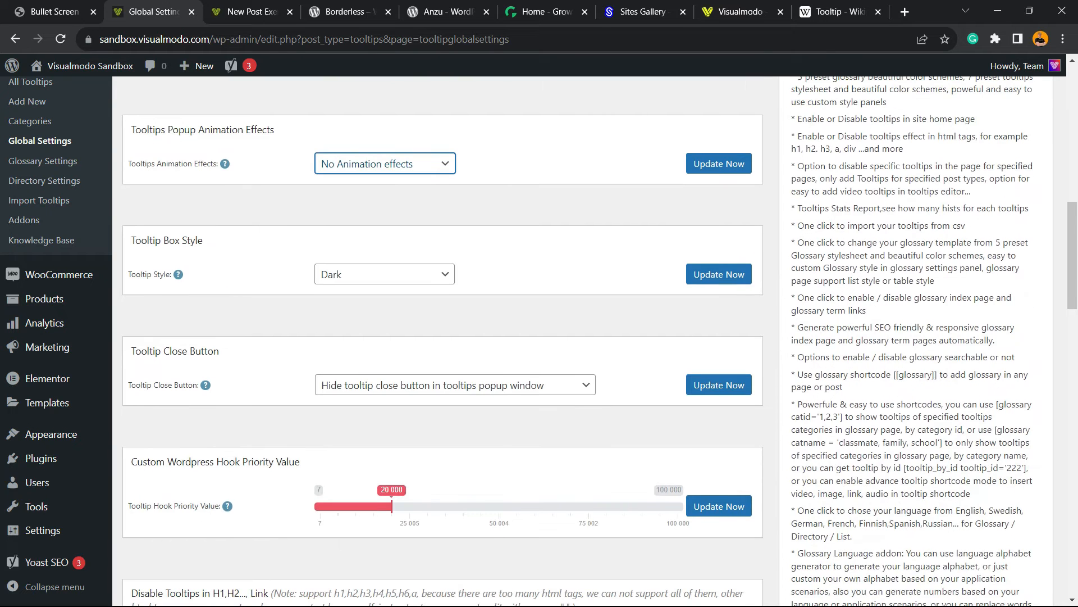
pyautogui.click(384, 274)
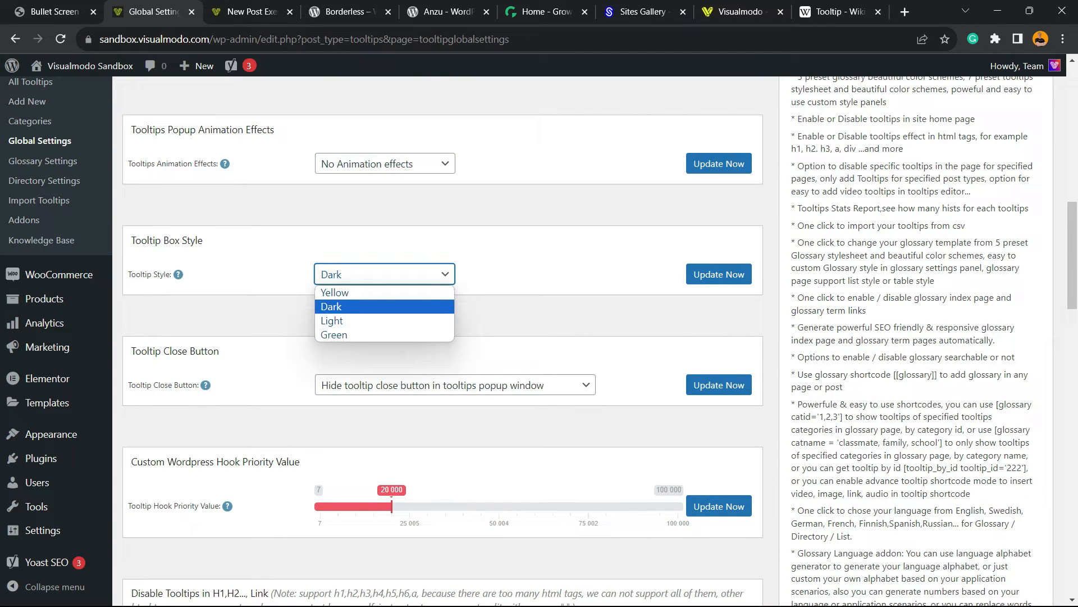
pyautogui.moveTo(333, 334)
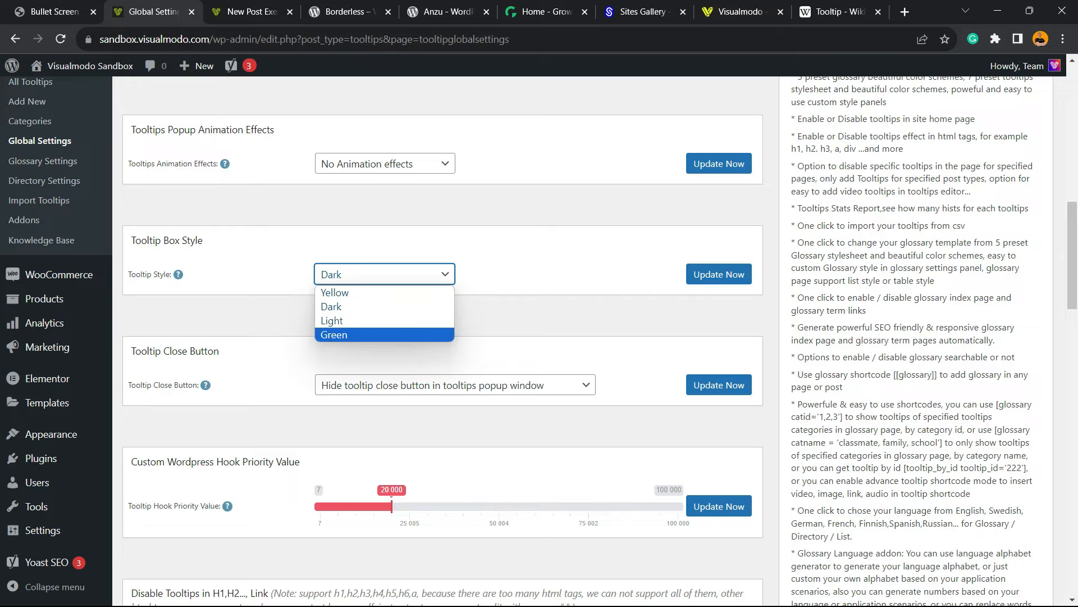
pyautogui.click(331, 307)
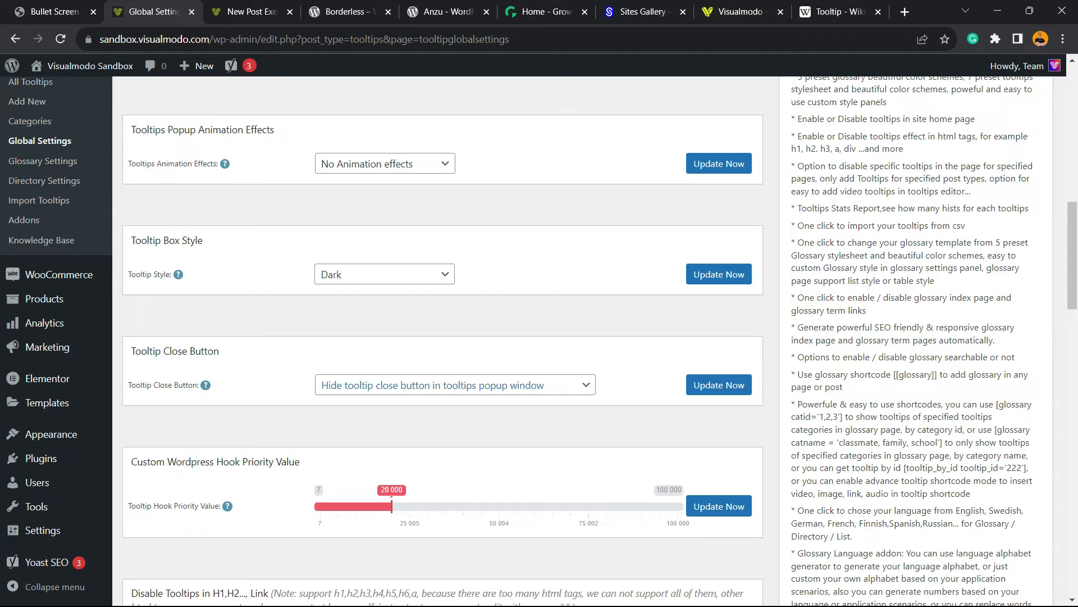
pyautogui.click(455, 384)
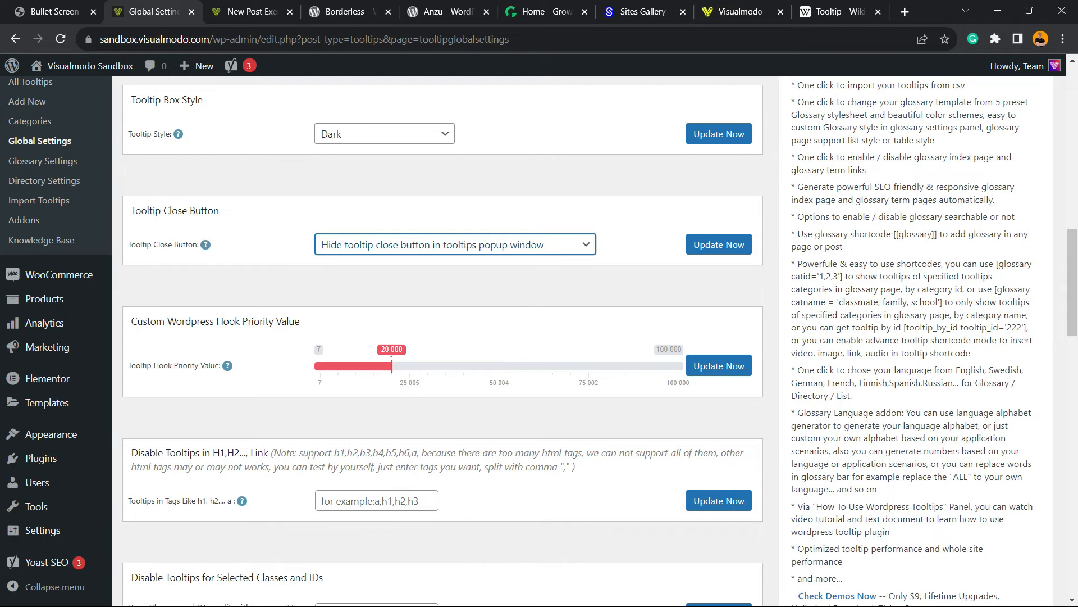
pyautogui.scroll(-3)
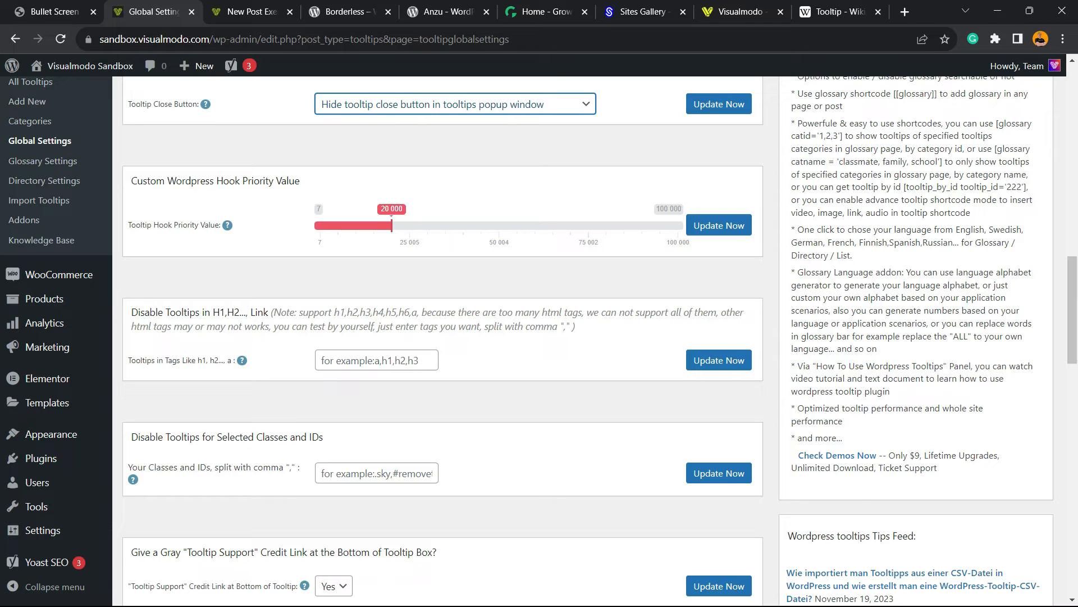
pyautogui.click(377, 473)
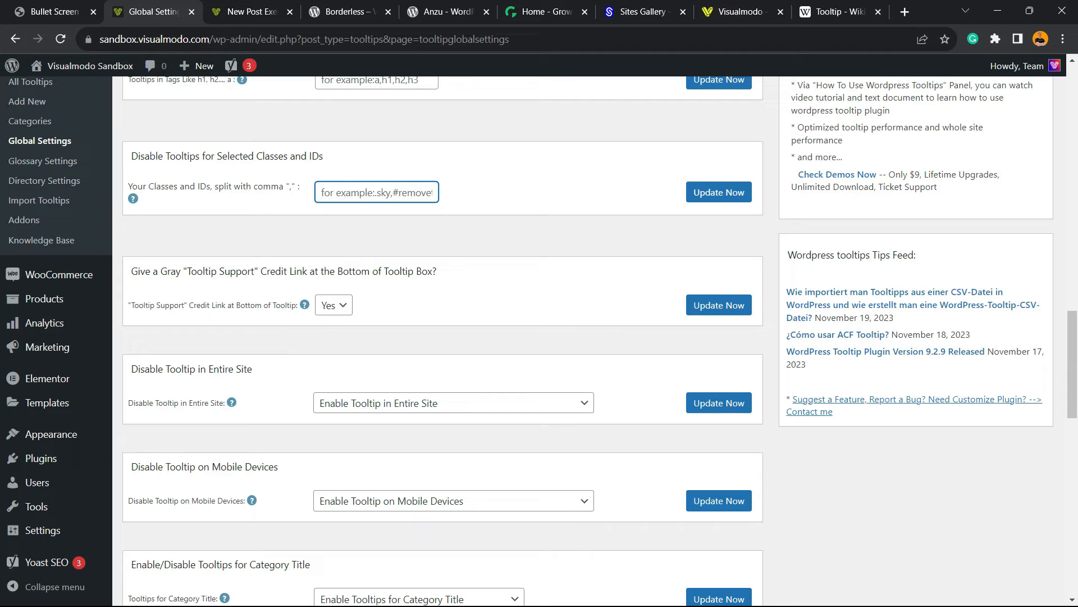
# - Set the Tooltip Support credit link option to No
pyautogui.click(377, 192)
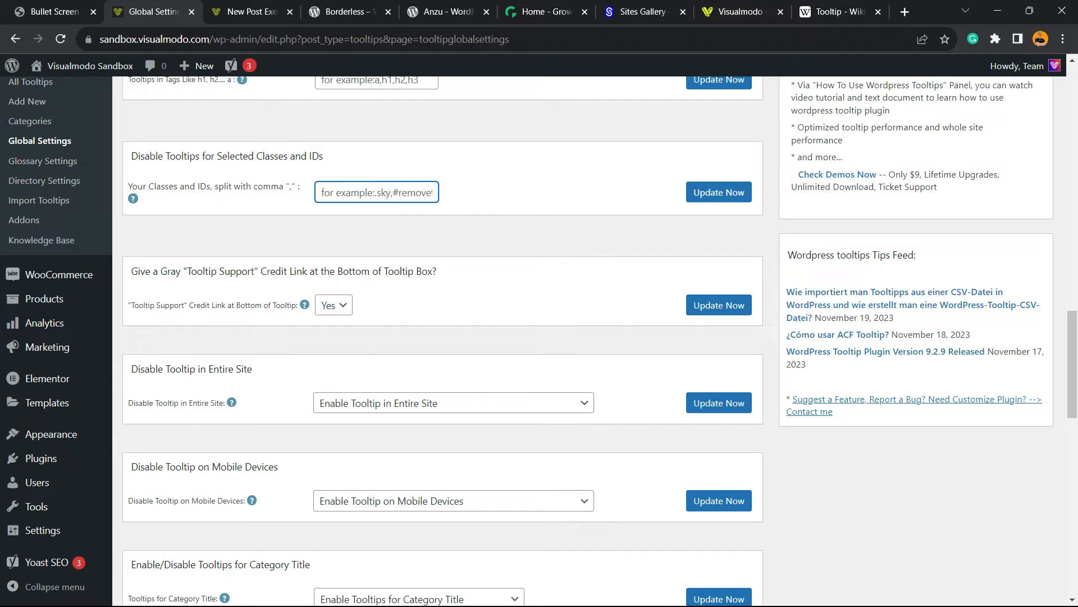
pyautogui.click(333, 304)
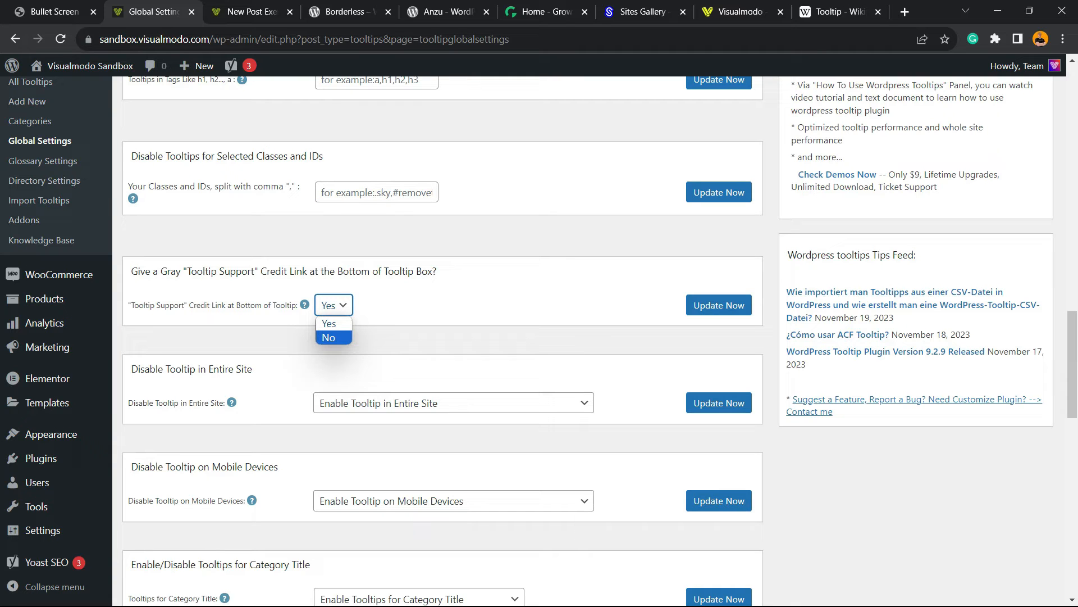
pyautogui.click(328, 337)
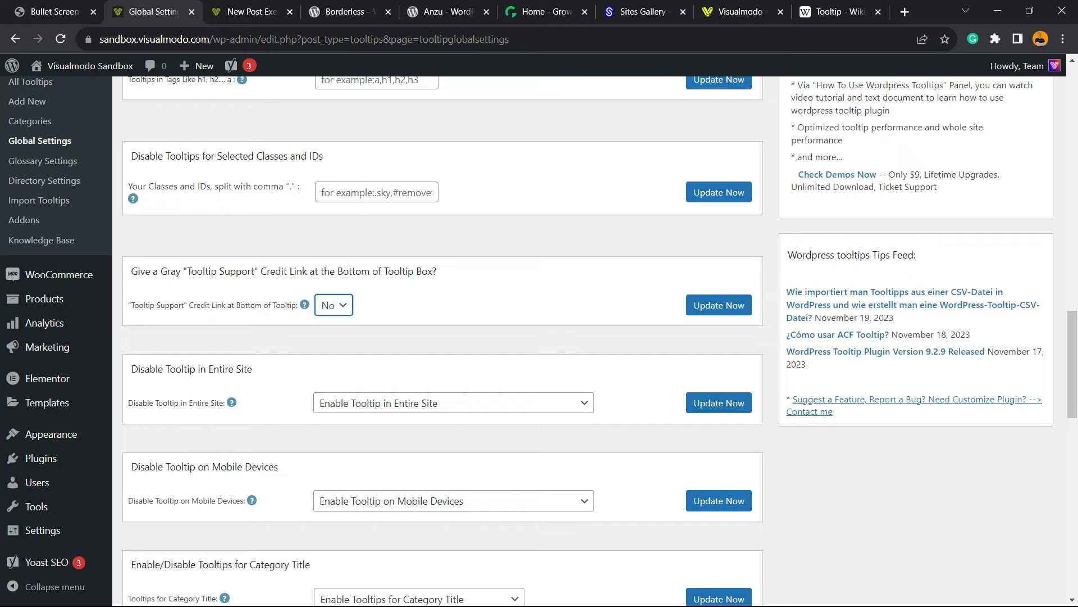
pyautogui.click(452, 402)
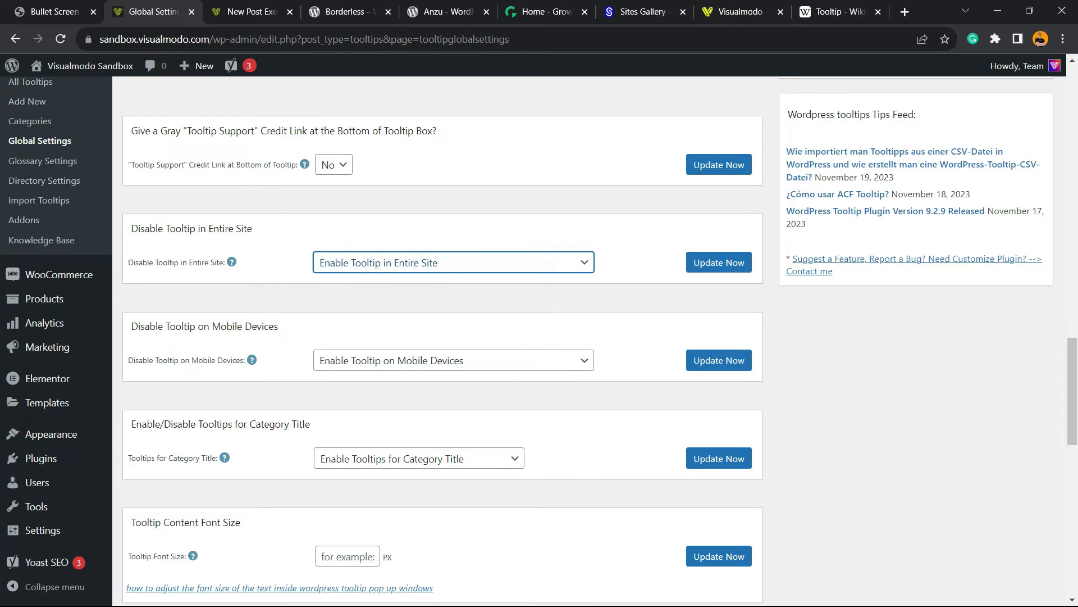
# - Set Move inline js to footer to YES and save the settings
pyautogui.scroll(-3)
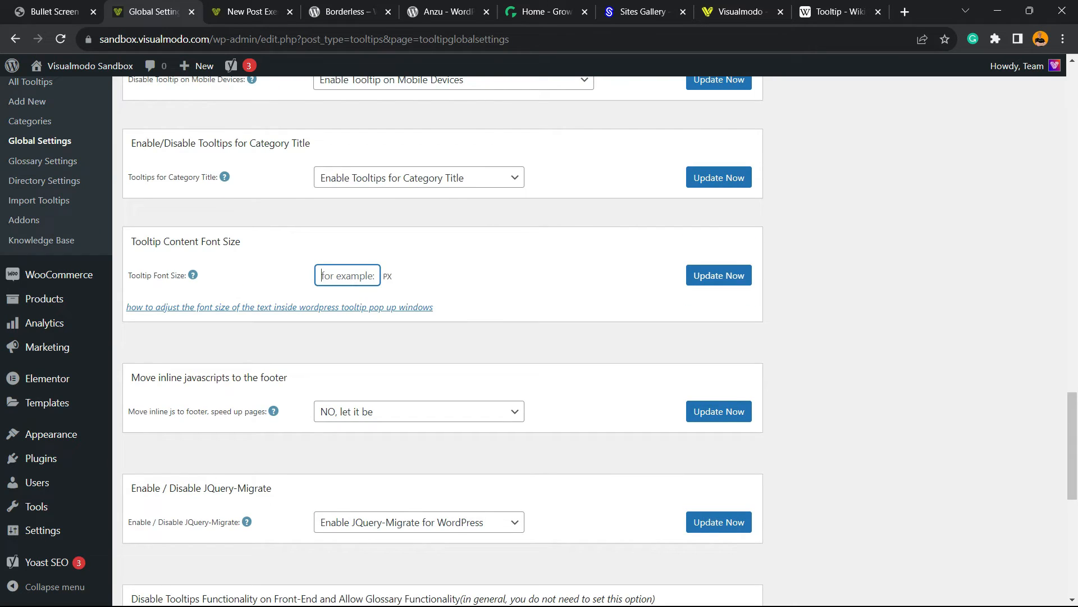
pyautogui.scroll(-3)
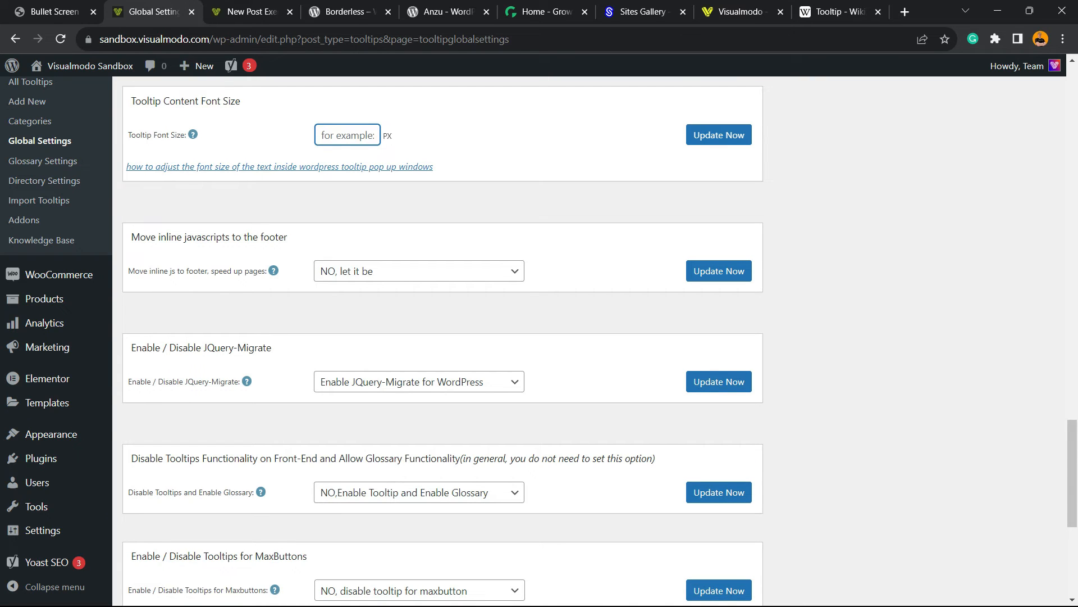
pyautogui.click(418, 271)
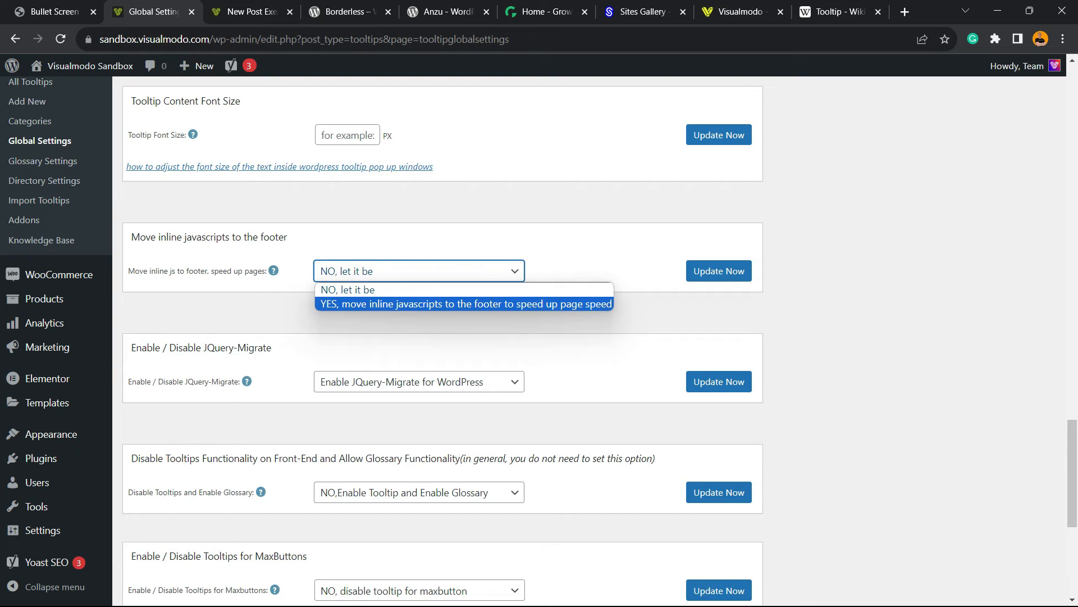
pyautogui.click(464, 303)
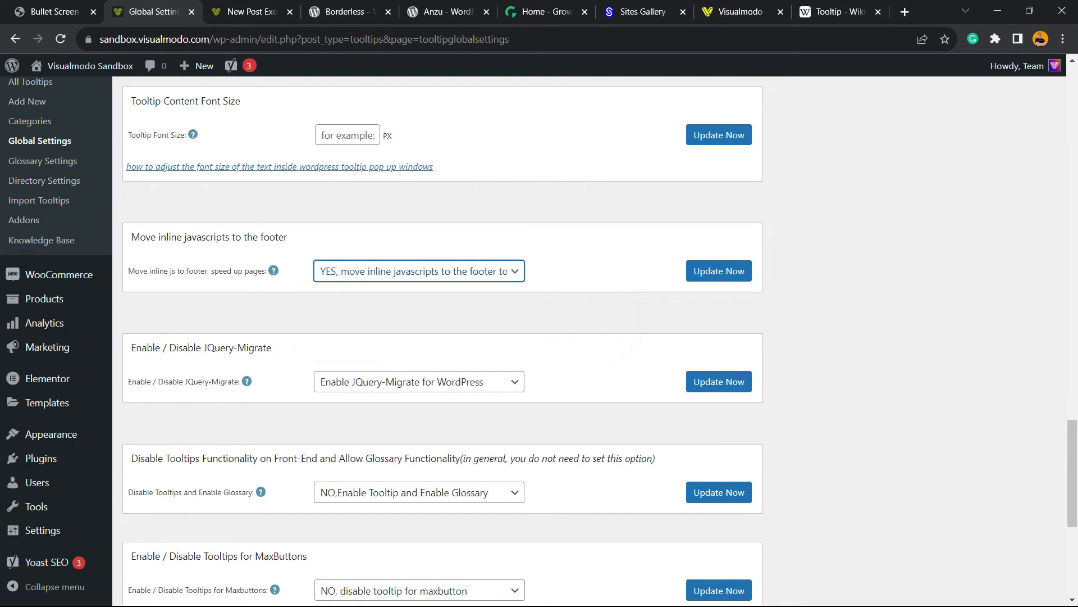
pyautogui.click(718, 270)
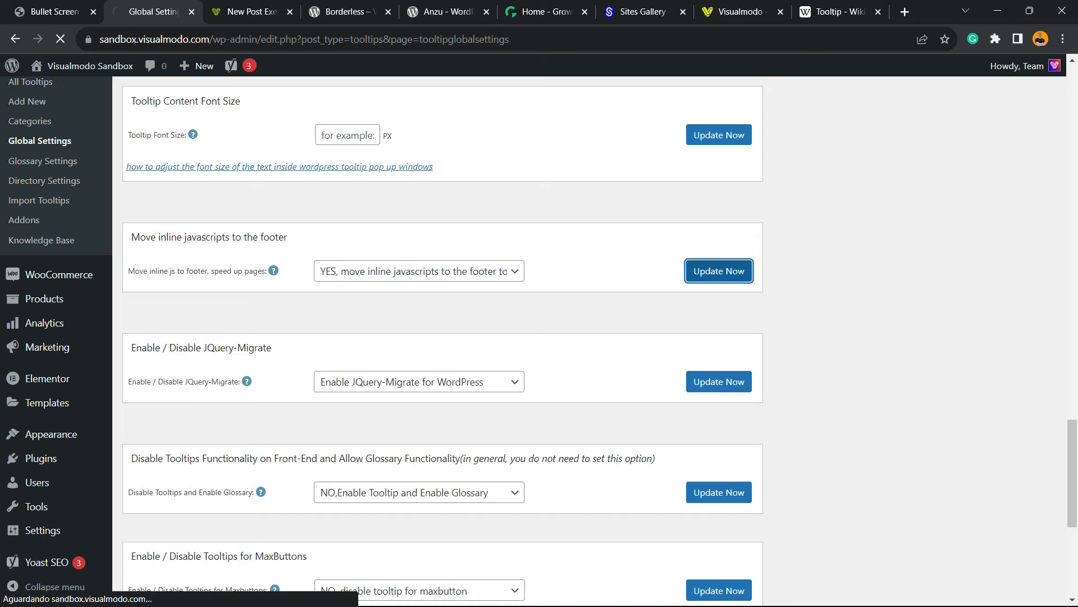
# - Scroll the settings page to confirm the changes were saved
pyautogui.scroll(-3)
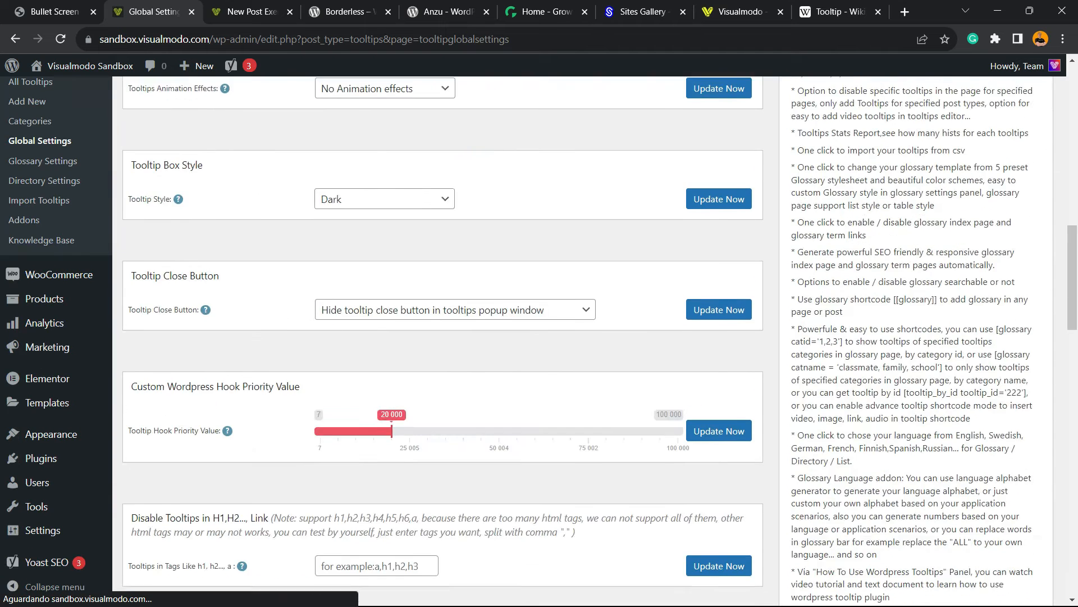
pyautogui.scroll(-3)
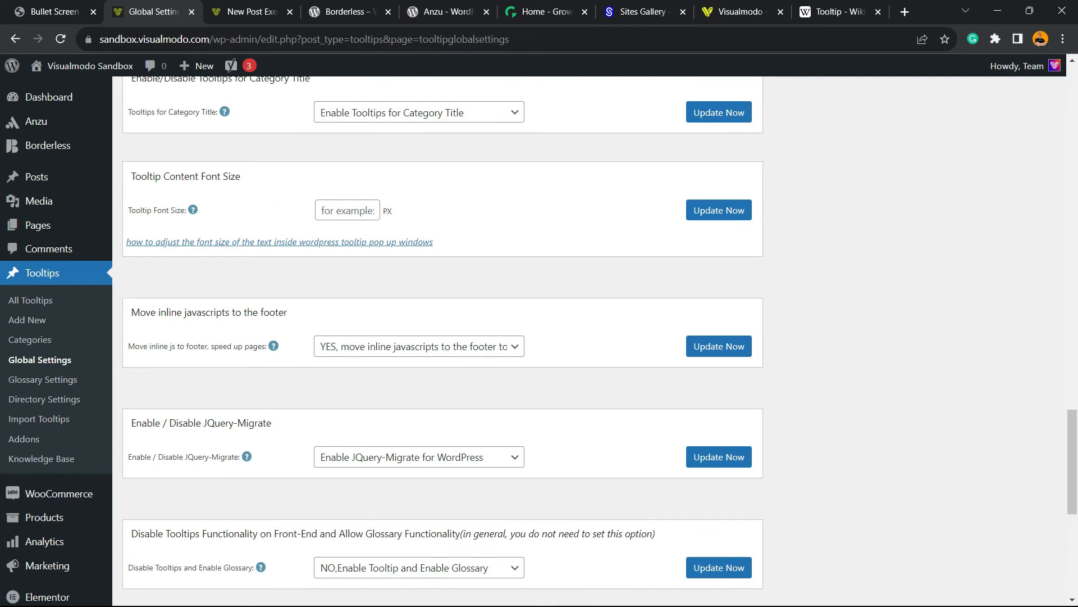
pyautogui.scroll(-3)
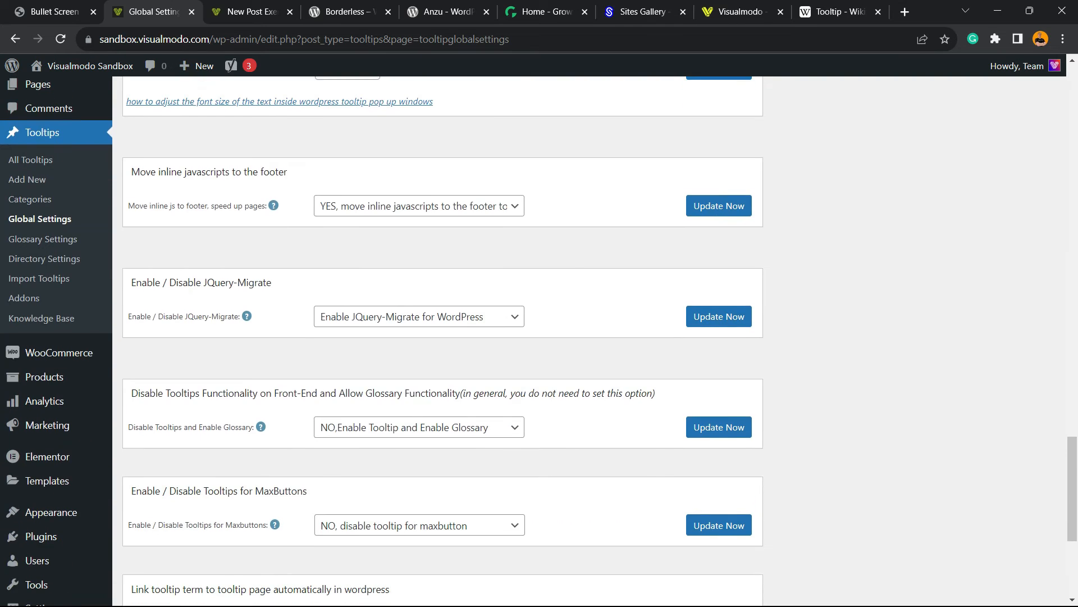
pyautogui.scroll(-3)
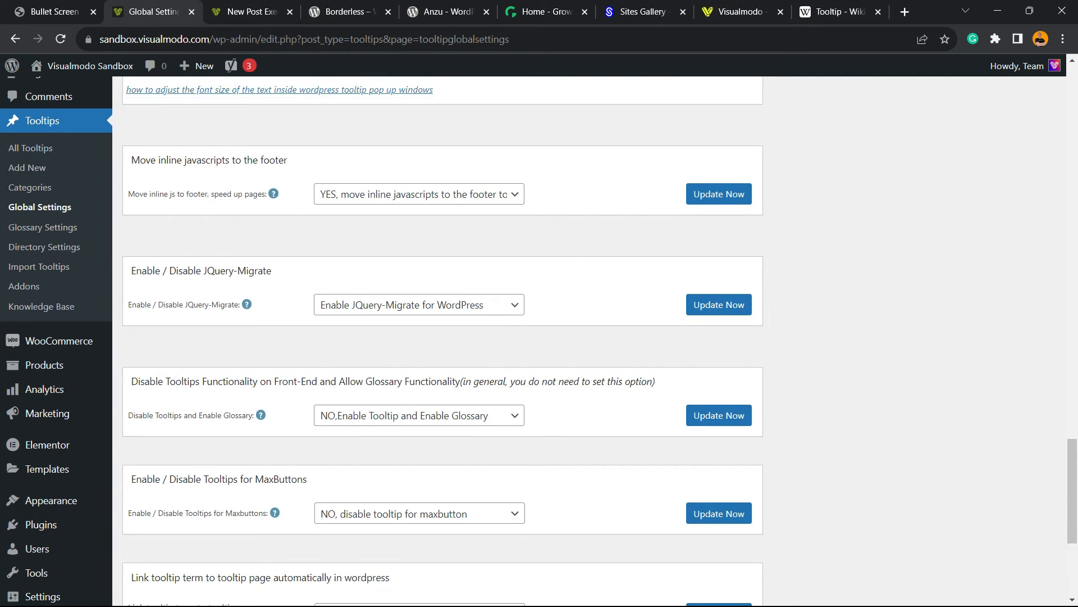
pyautogui.scroll(-3)
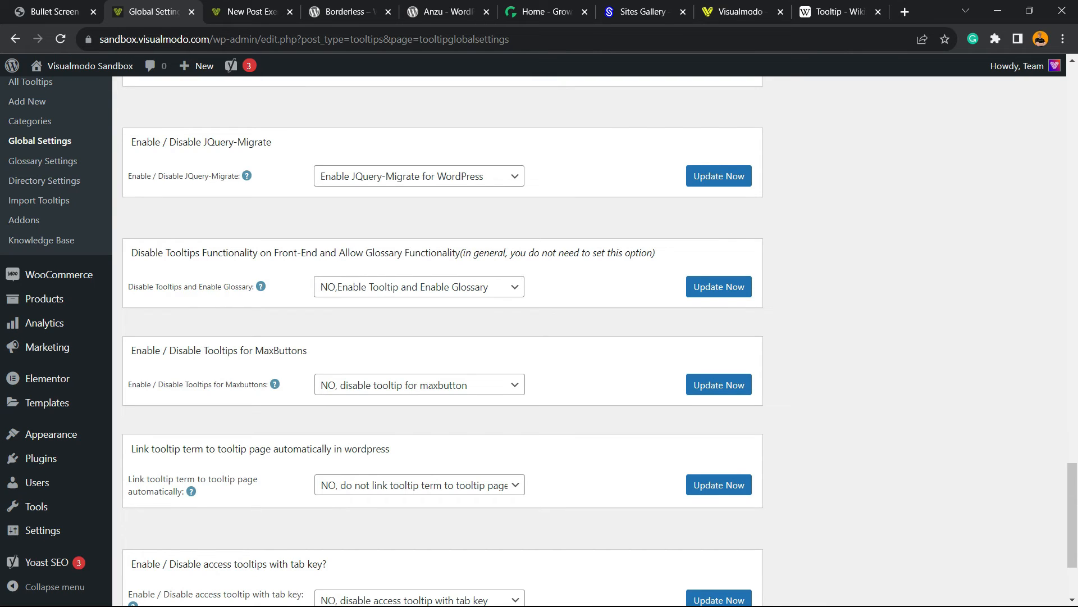
pyautogui.scroll(-3)
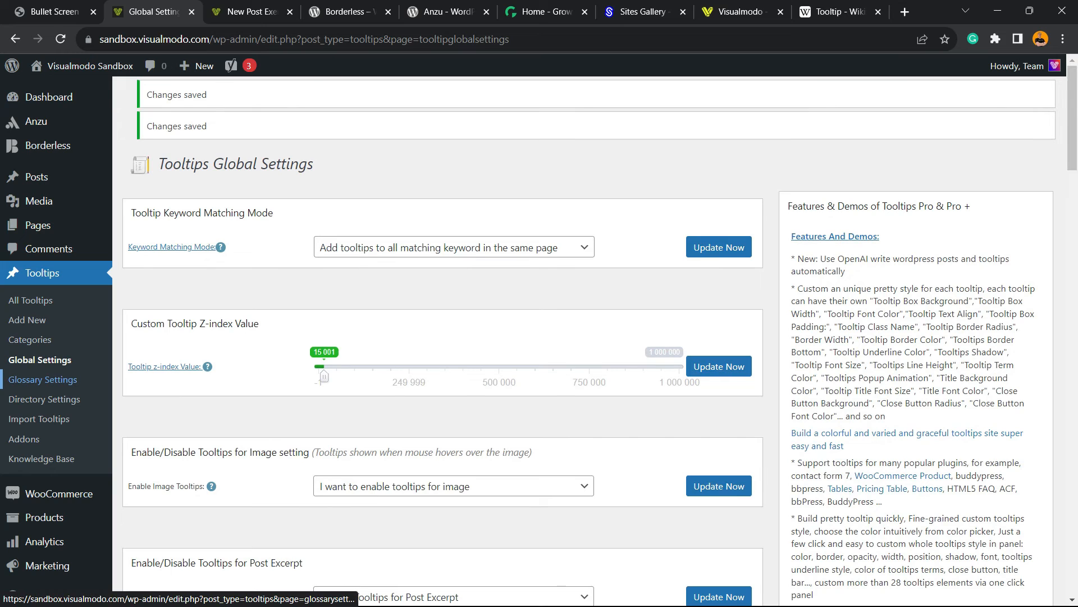
# - Open Tooltips Directory Settings, then switch to the Anzu and Growwwth tabs
pyautogui.click(43, 379)
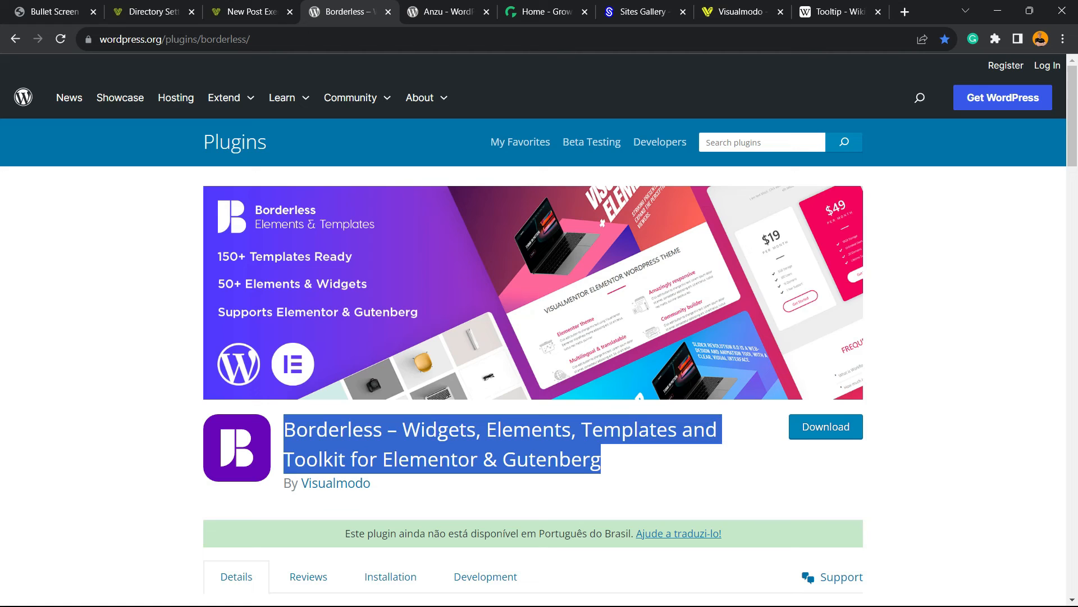
pyautogui.click(443, 12)
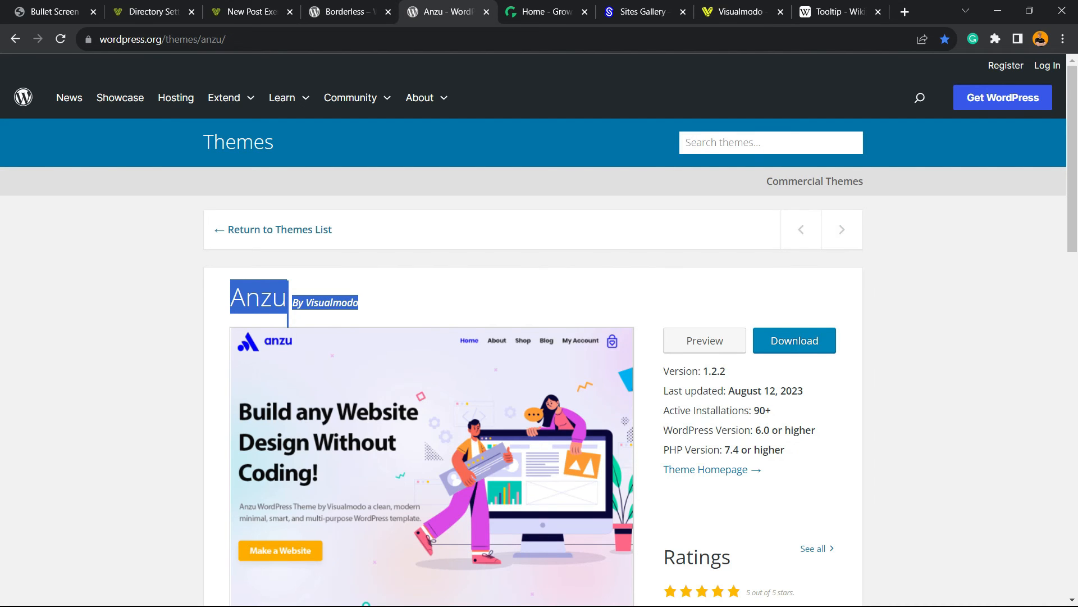
pyautogui.click(543, 12)
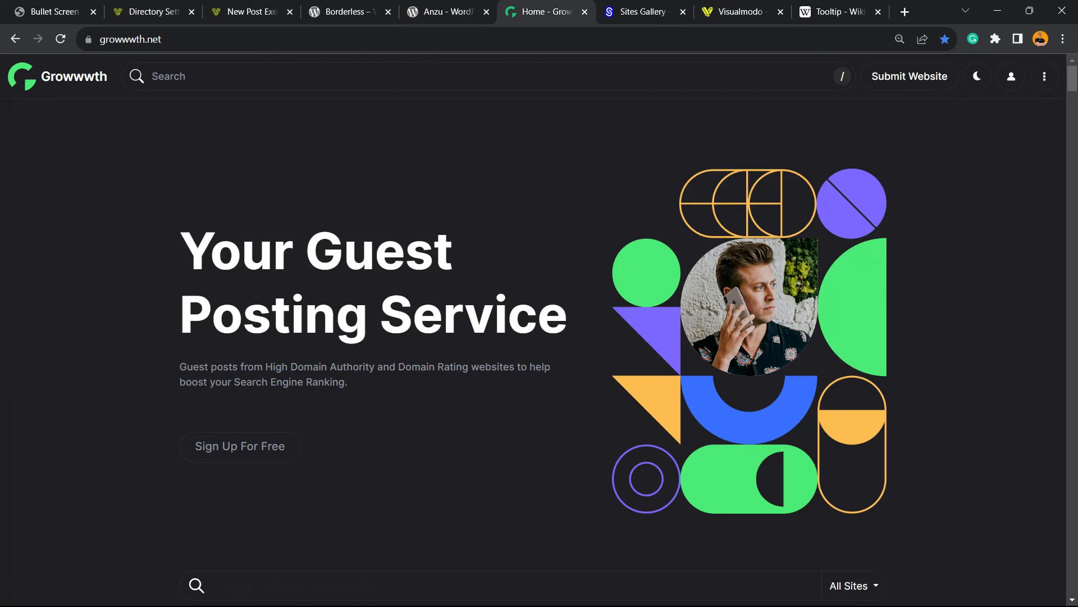
# - Scroll down through the Growwwth site listings
pyautogui.scroll(-3)
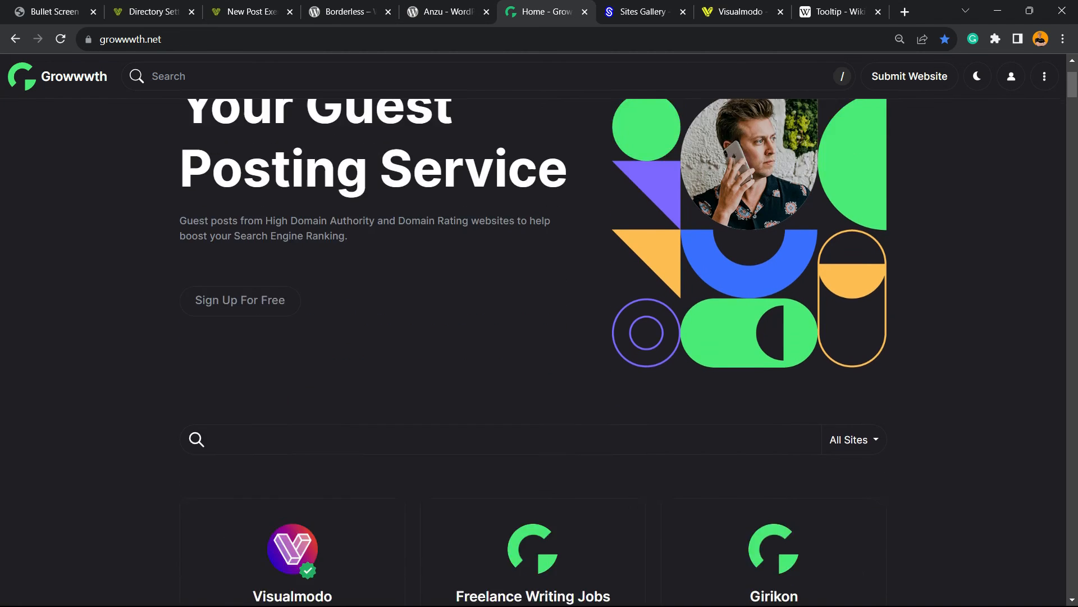
pyautogui.scroll(-3)
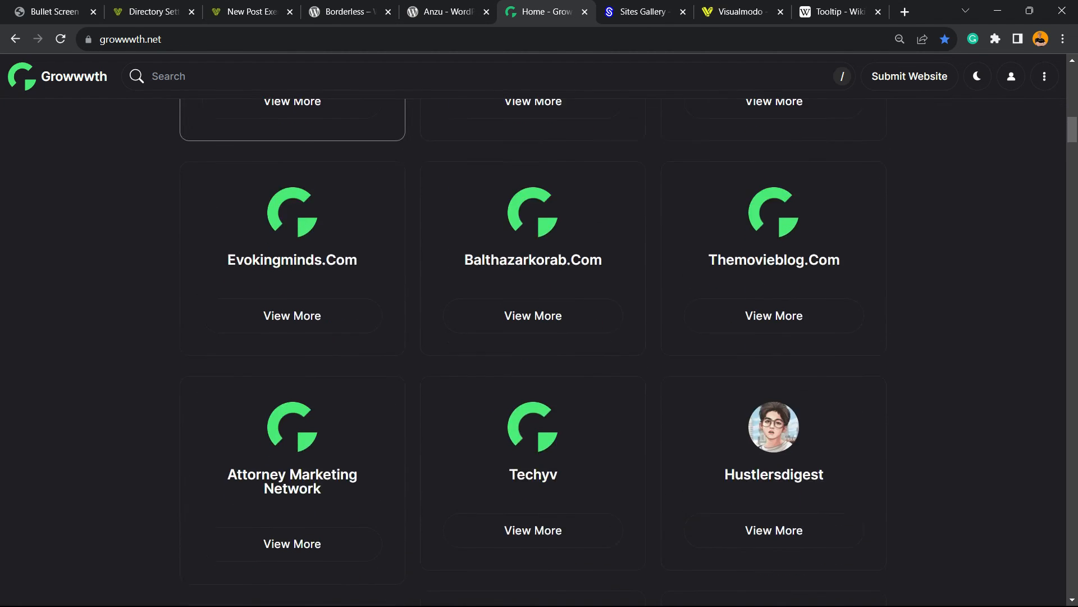
pyautogui.scroll(-3)
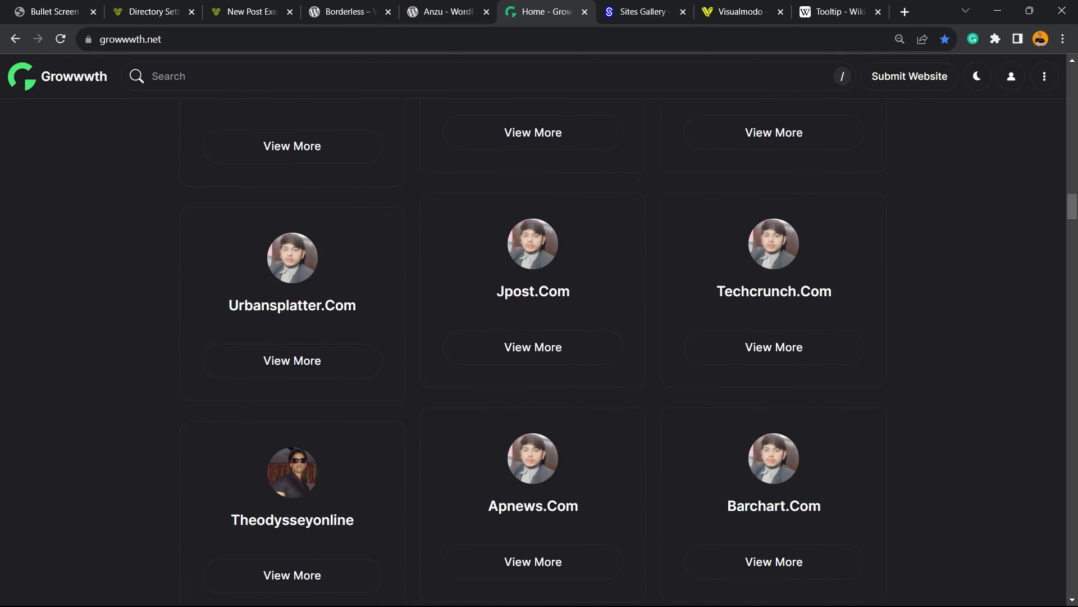
# - Browse the Sites Gallery website showcase, then bring up the Visualmodo homepage
pyautogui.click(644, 12)
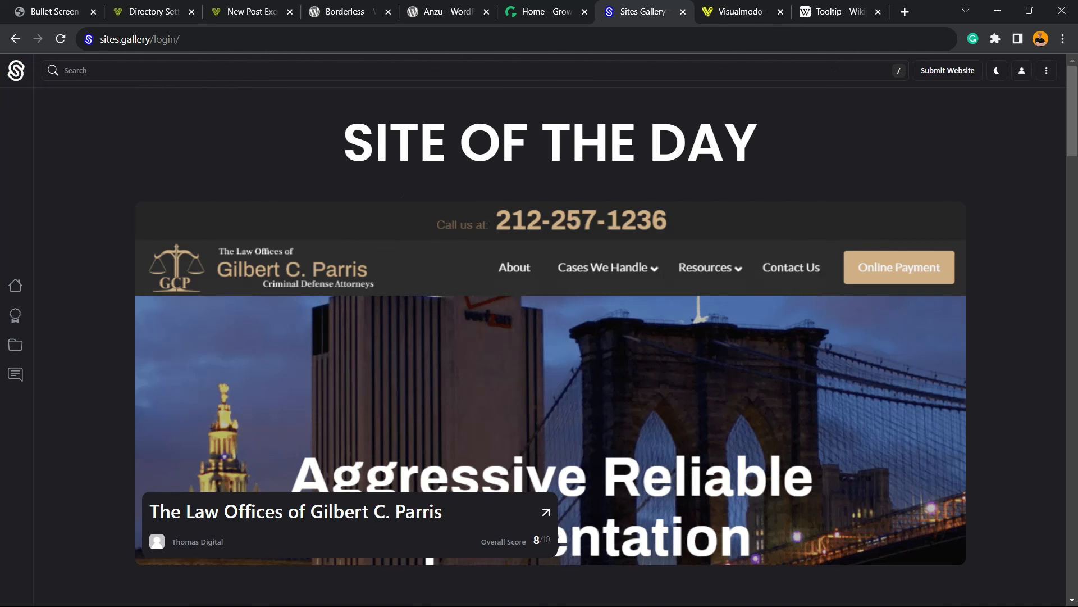
pyautogui.scroll(-3)
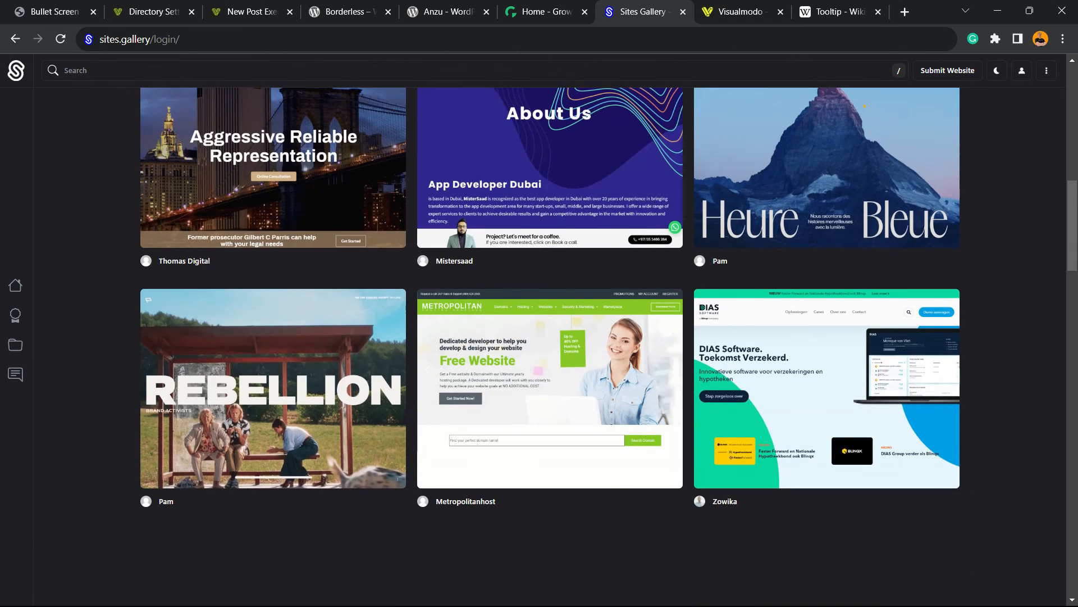
pyautogui.scroll(-3)
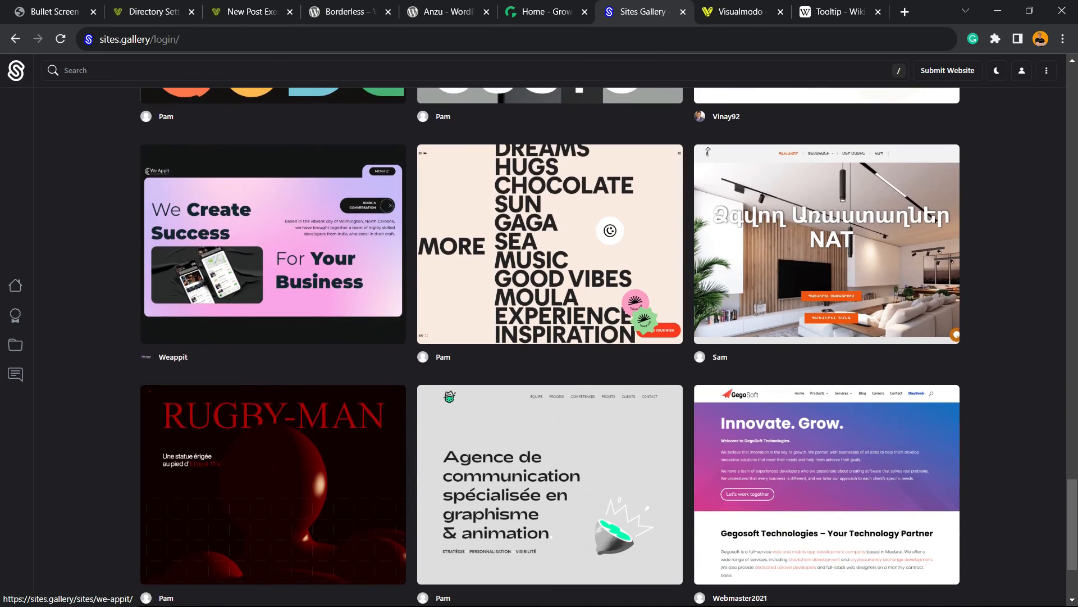
pyautogui.scroll(3)
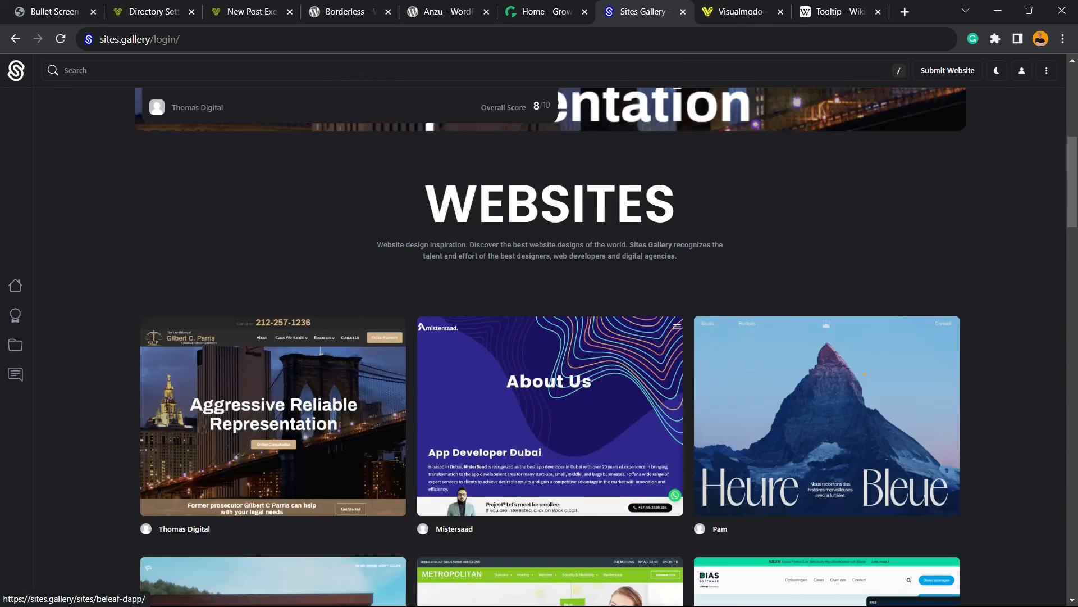
pyautogui.click(740, 11)
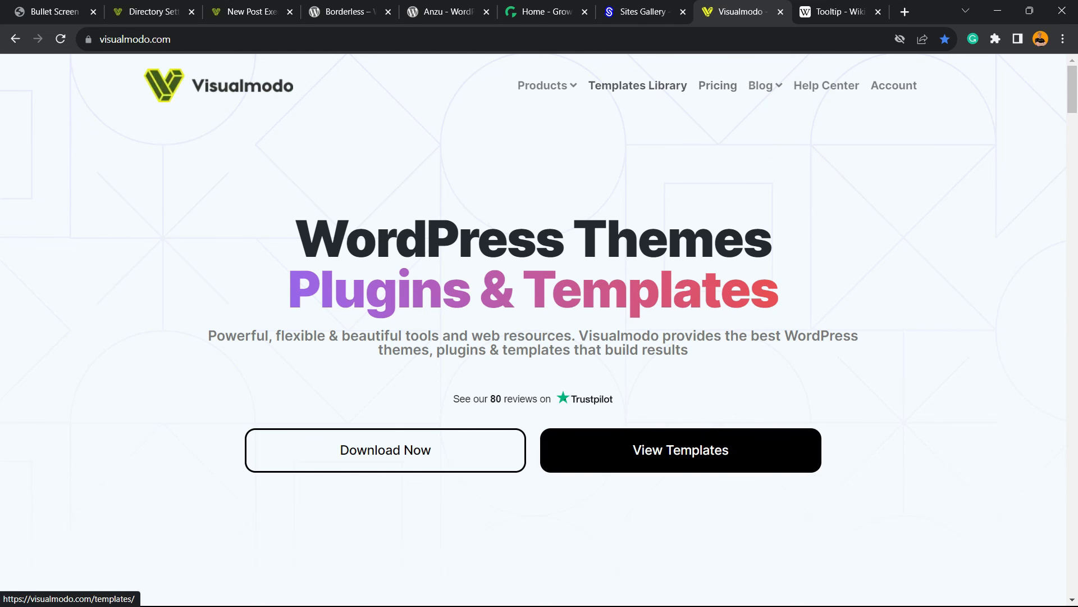
# - Open Visualmodo's Templates Library and browse template cards like Coach, Spa and Hotel
pyautogui.click(636, 86)
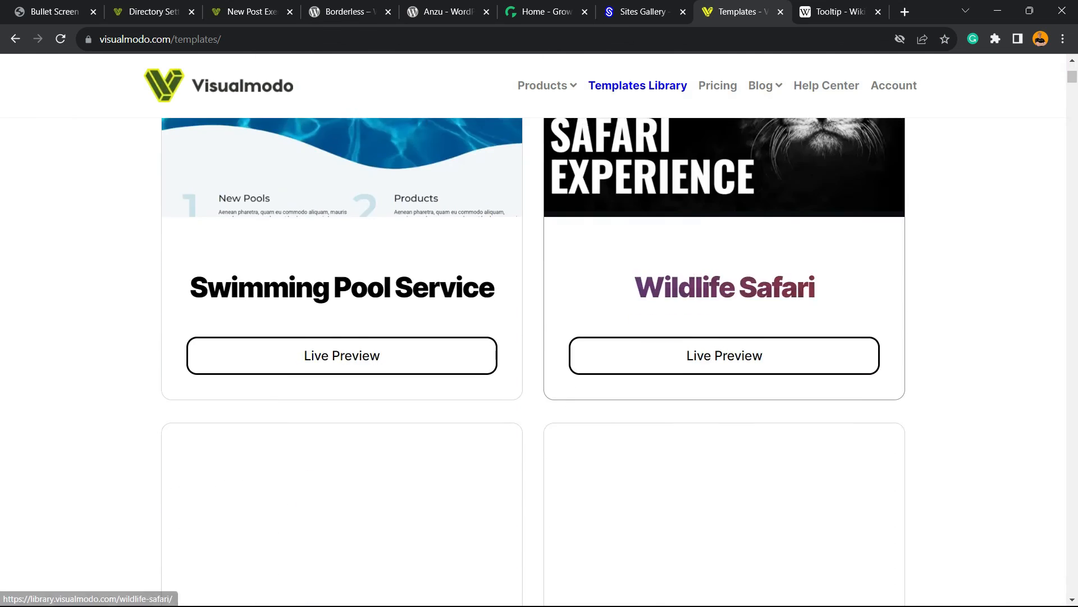
pyautogui.scroll(-3)
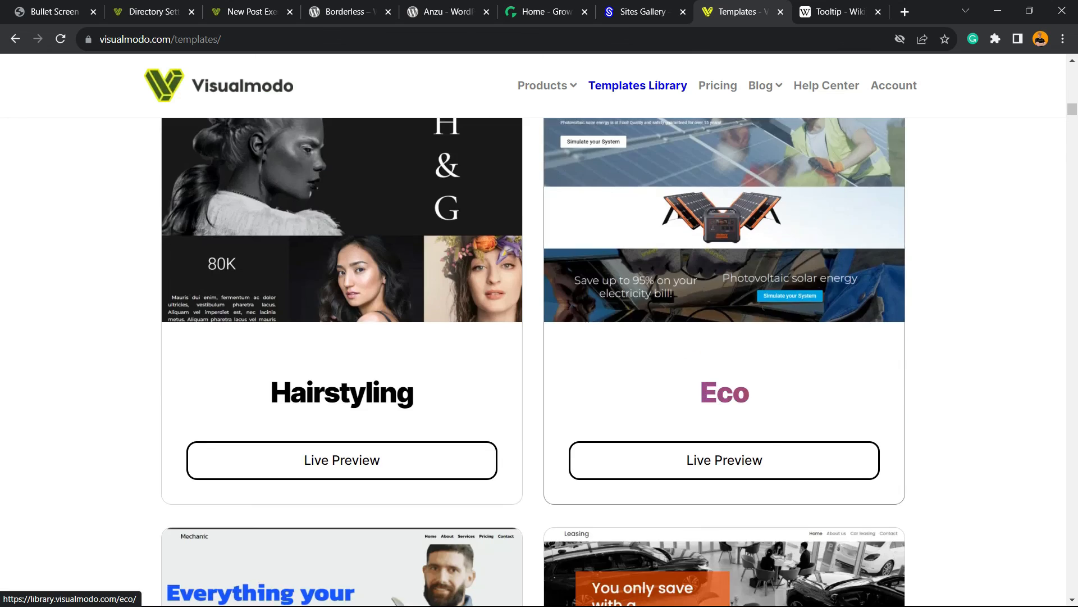
pyautogui.scroll(-3)
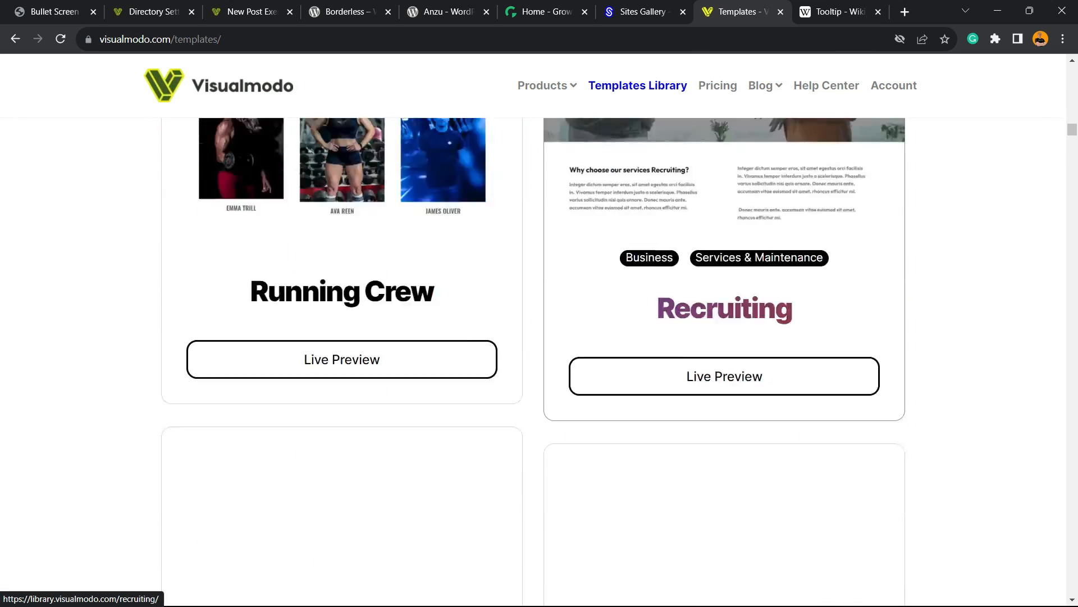
pyautogui.scroll(-3)
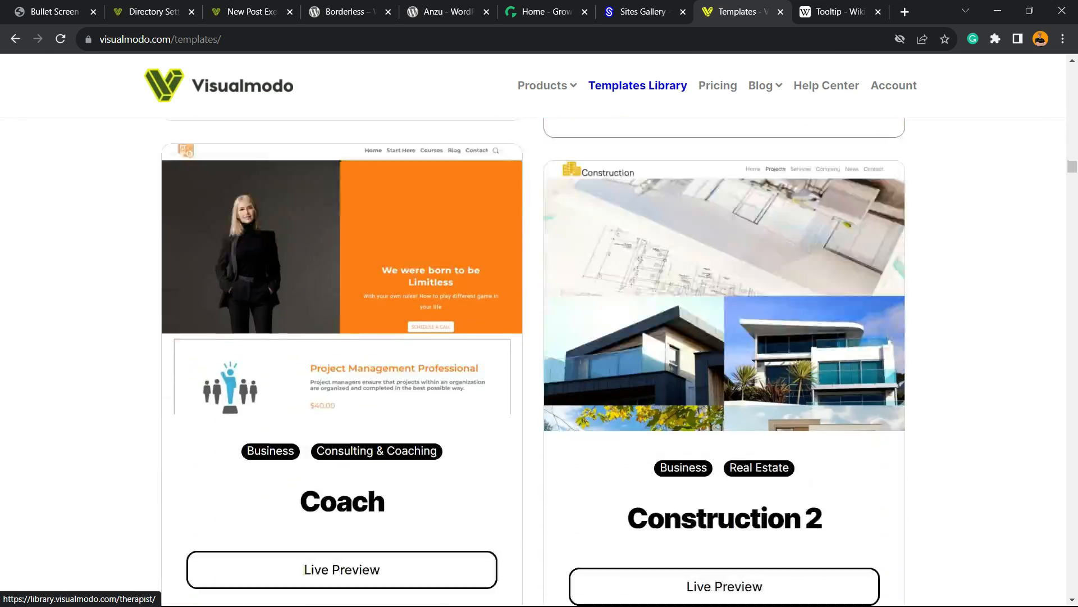
pyautogui.scroll(-3)
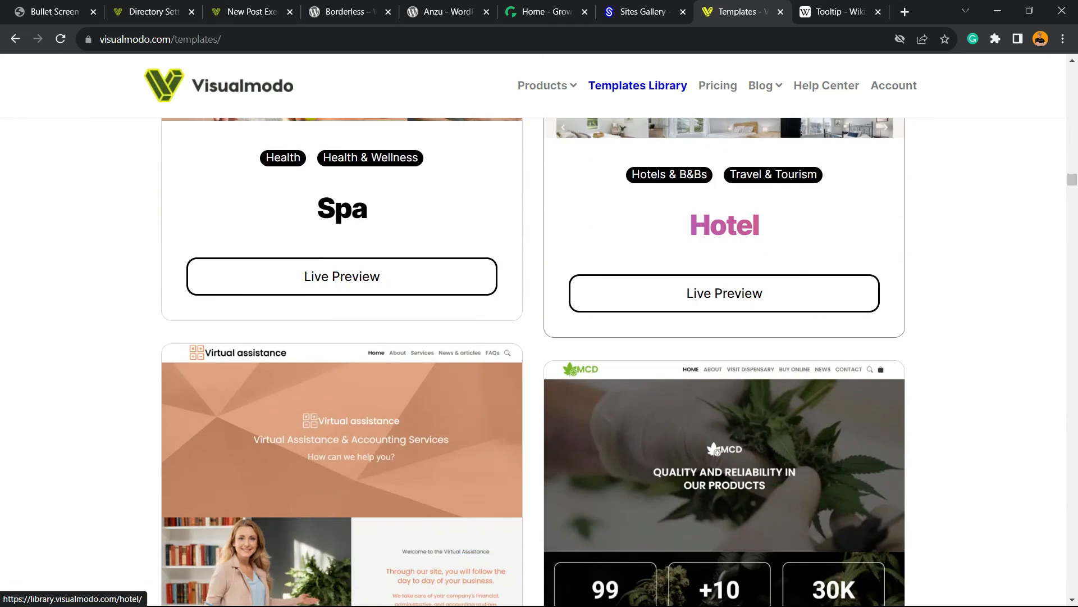